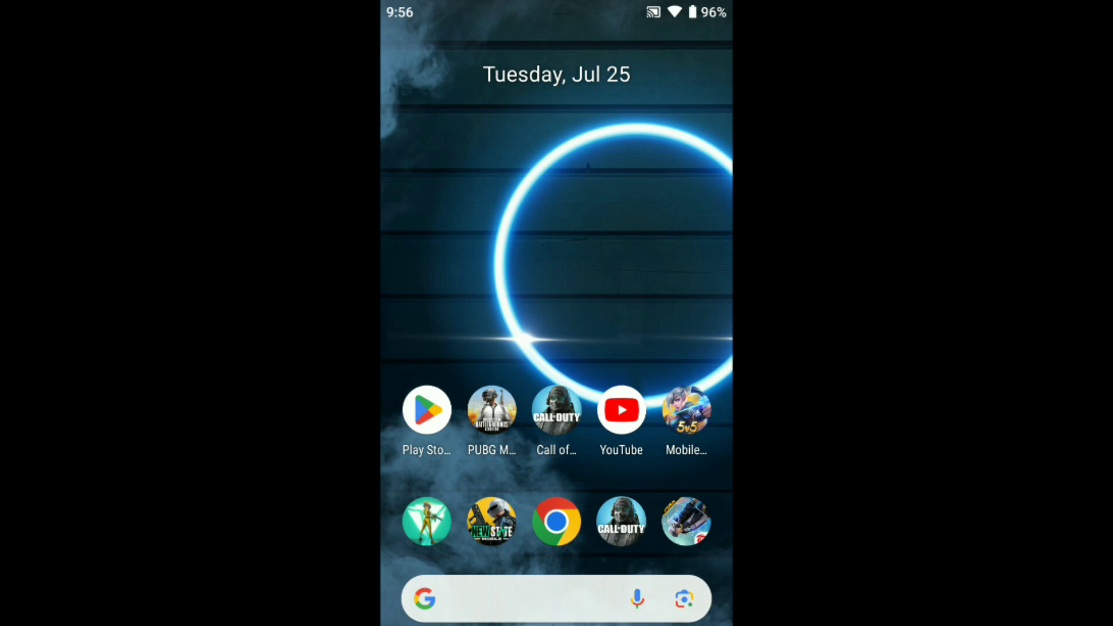
# Open the app drawer and scroll to the end where ZArchiver appears.
pyautogui.scroll(3)
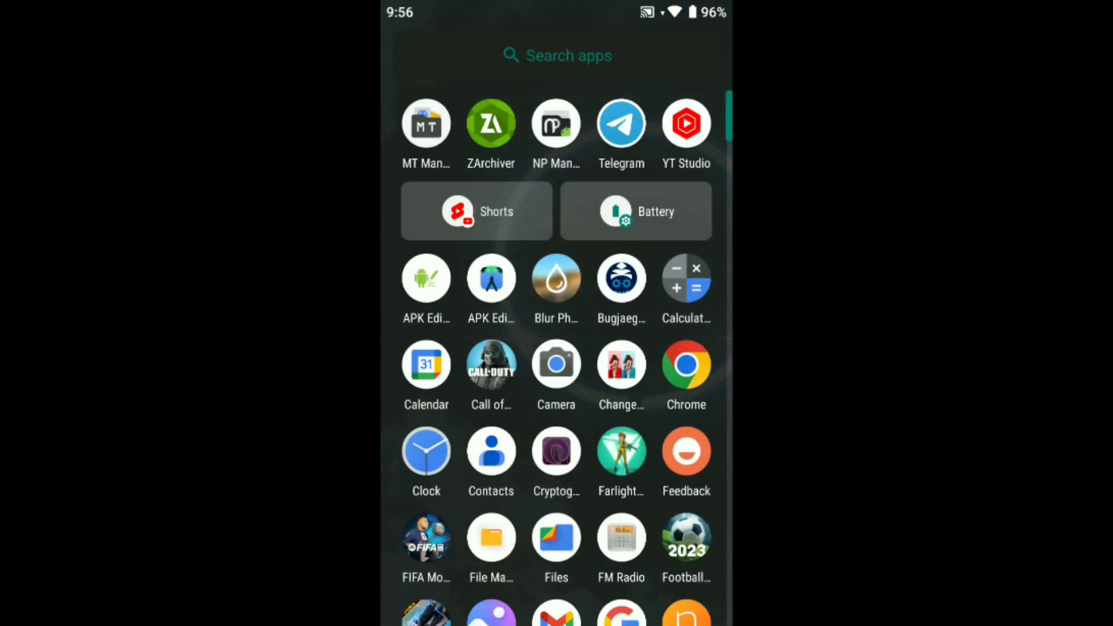
pyautogui.scroll(-3)
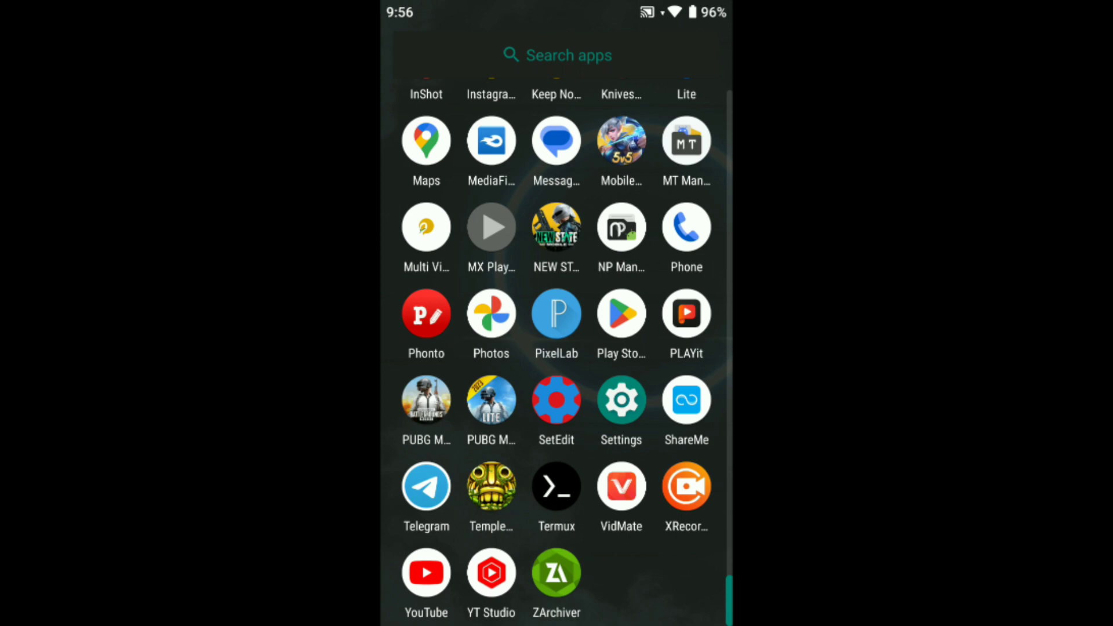
# Launch ZArchiver and go into the Download folder holding Adreno GPU 740 Driver.apk.
pyautogui.click(555, 572)
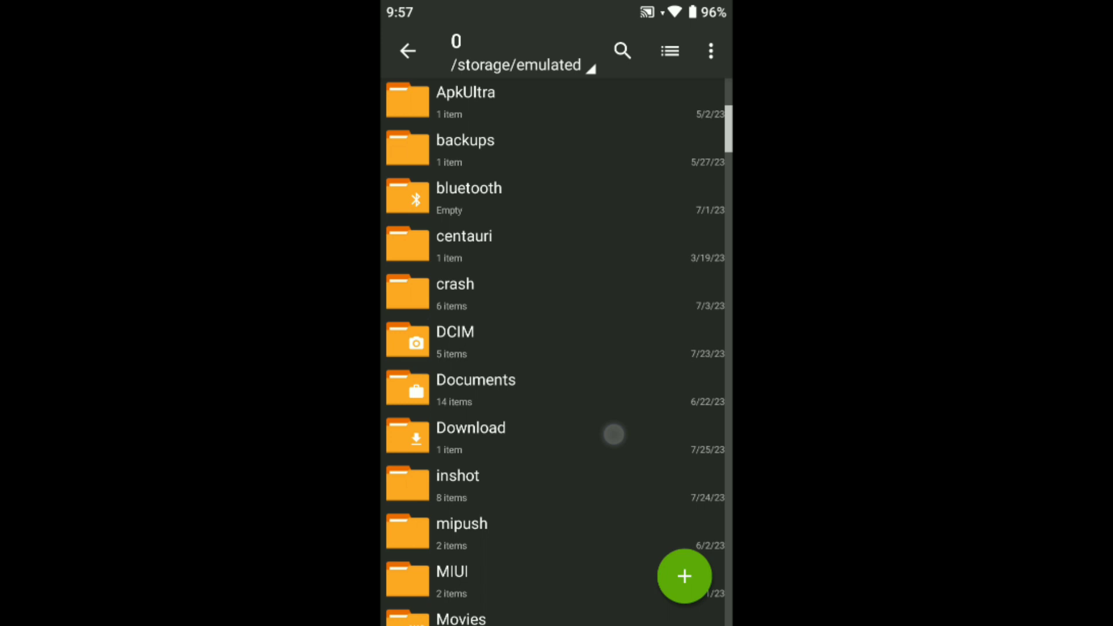
pyautogui.click(470, 436)
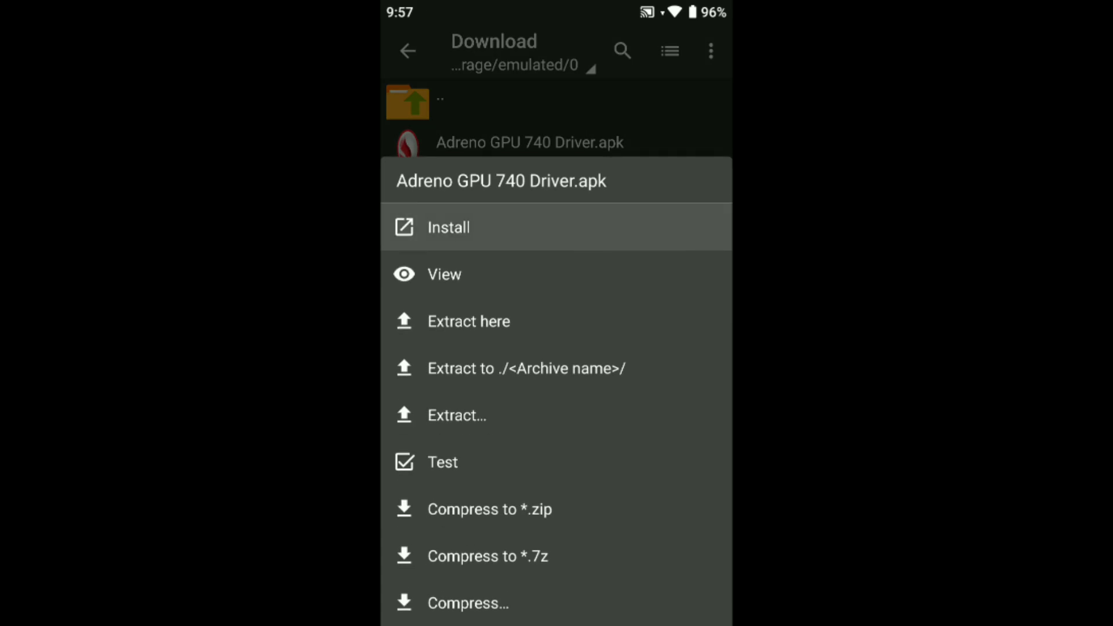
# Install Adreno GPU 740 Driver.apk and dismiss the installer once it finishes.
pyautogui.click(448, 227)
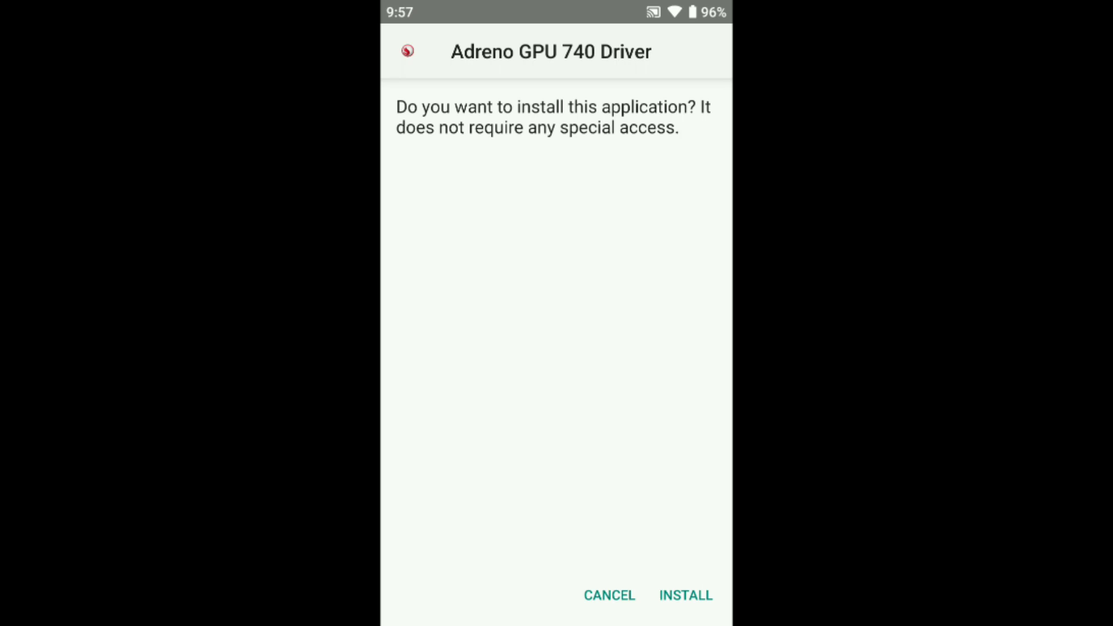
pyautogui.click(686, 594)
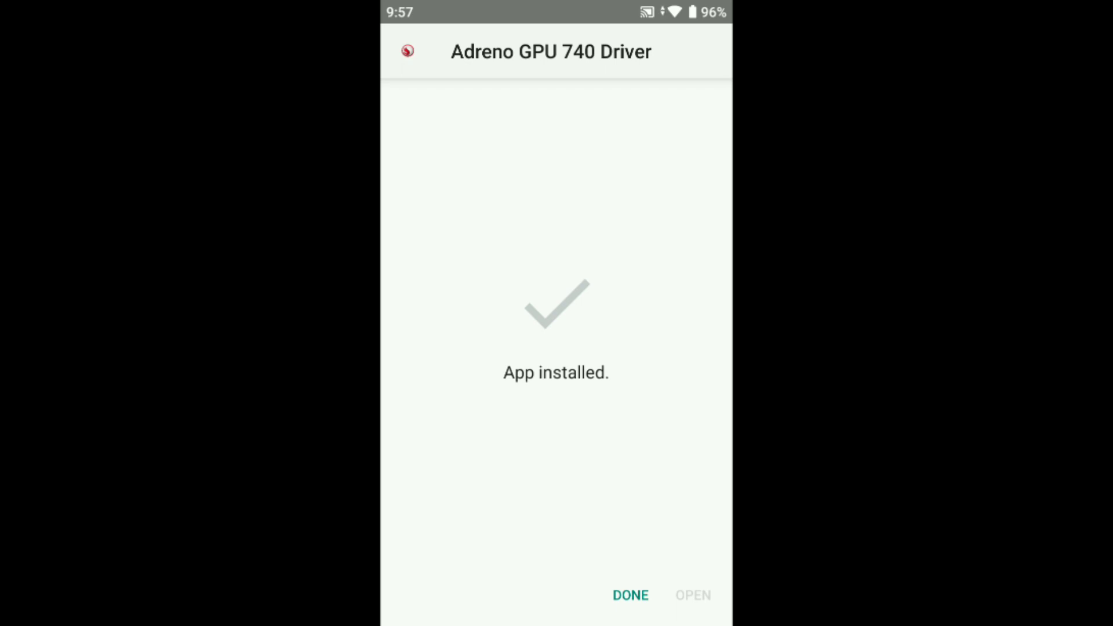
pyautogui.click(629, 595)
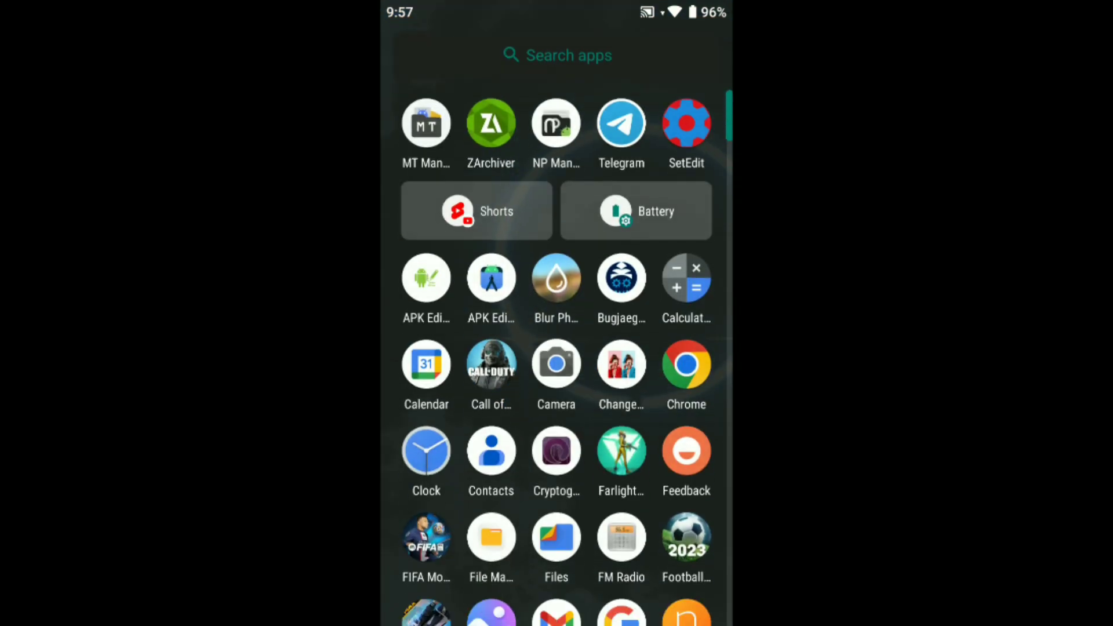
# Go to Settings > Apps & notifications and show the All apps list from the top.
pyautogui.scroll(-3)
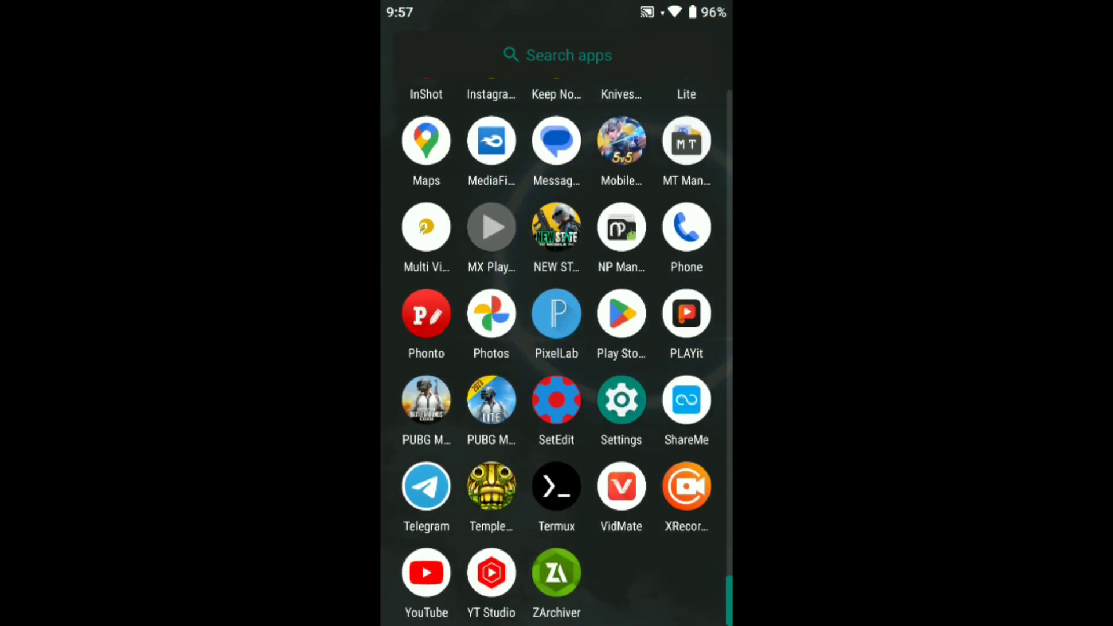
pyautogui.click(620, 406)
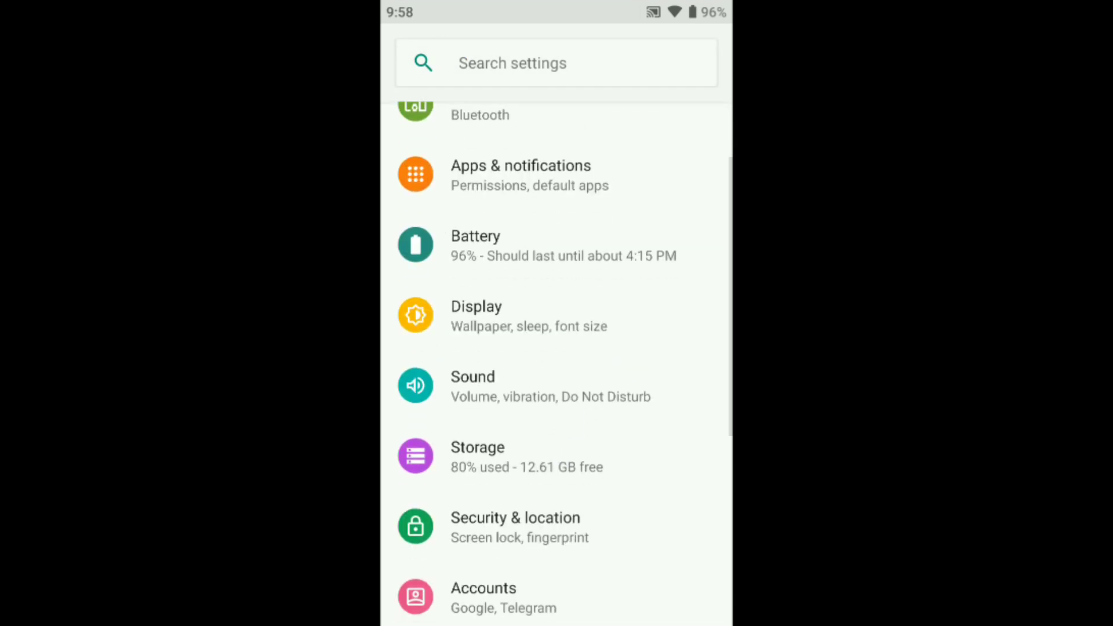
pyautogui.scroll(-3)
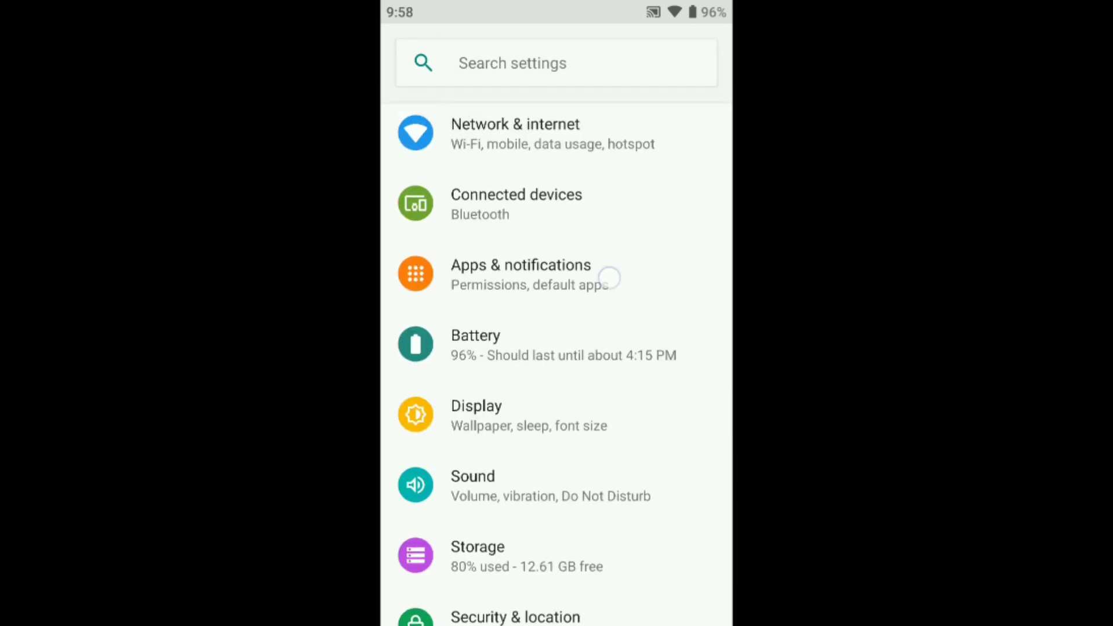
pyautogui.click(521, 275)
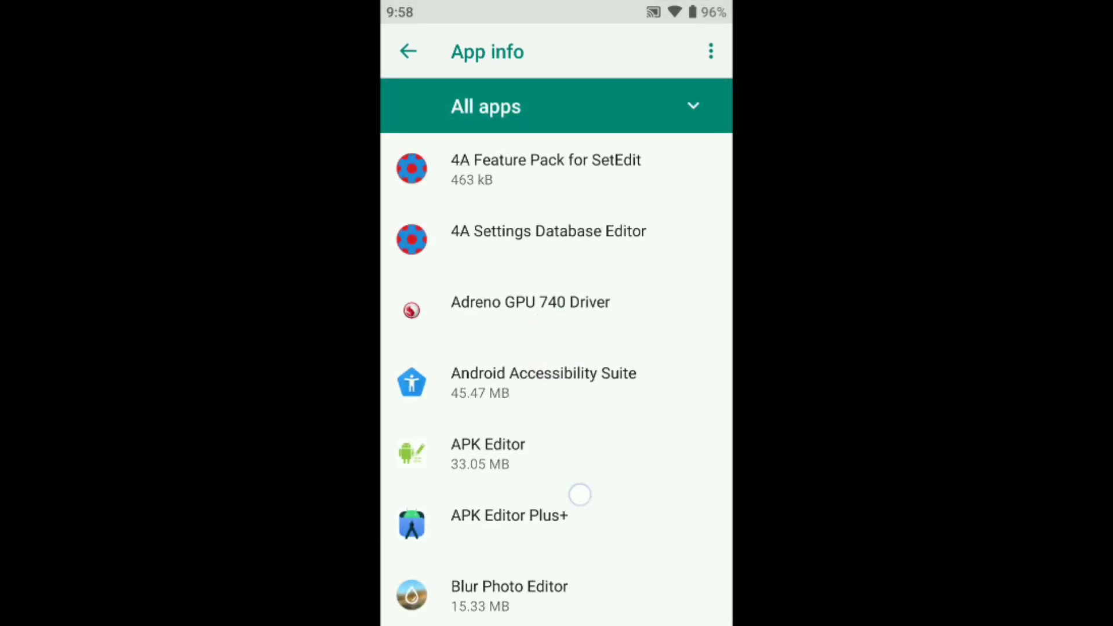
pyautogui.scroll(-3)
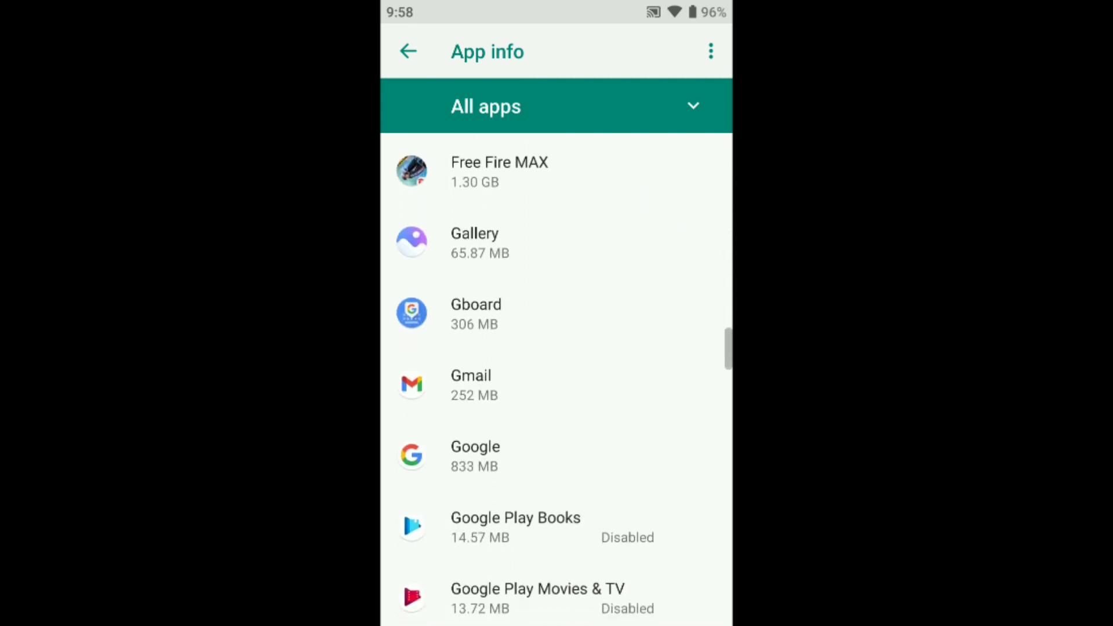
pyautogui.scroll(3)
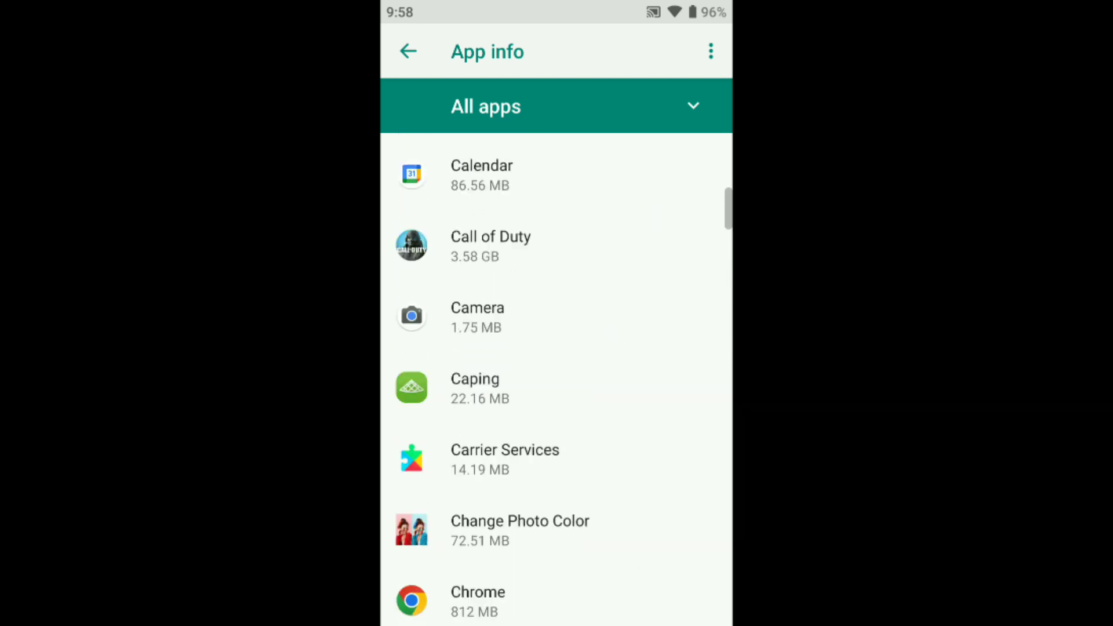
pyautogui.scroll(3)
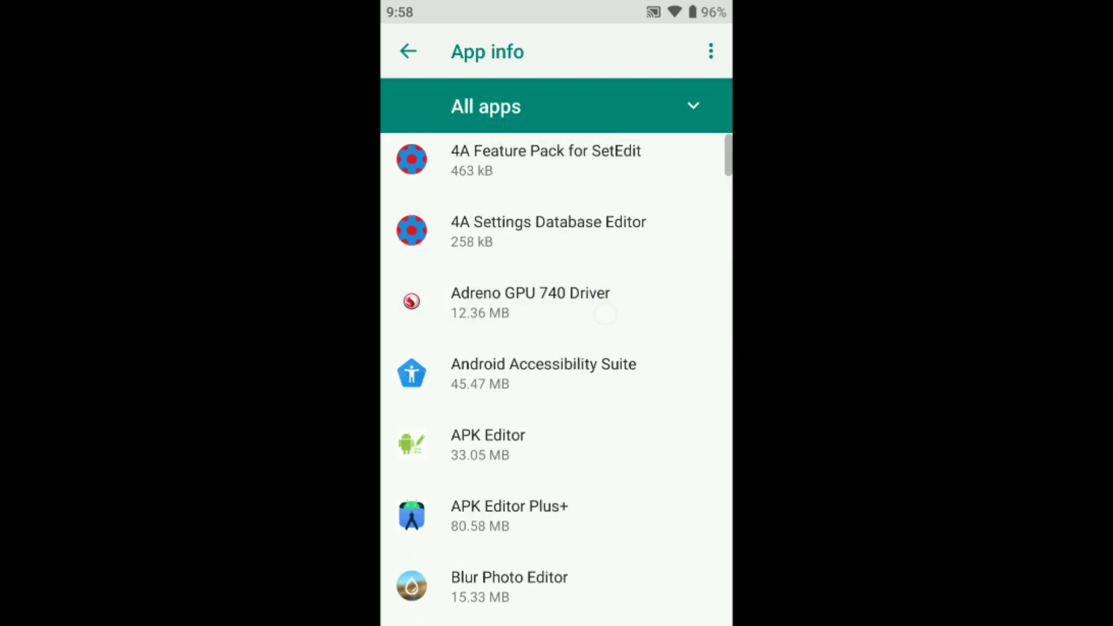
# Grant Adreno GPU 740 Driver storage, display-over-other-apps and modify-system-settings permissions.
pyautogui.click(530, 302)
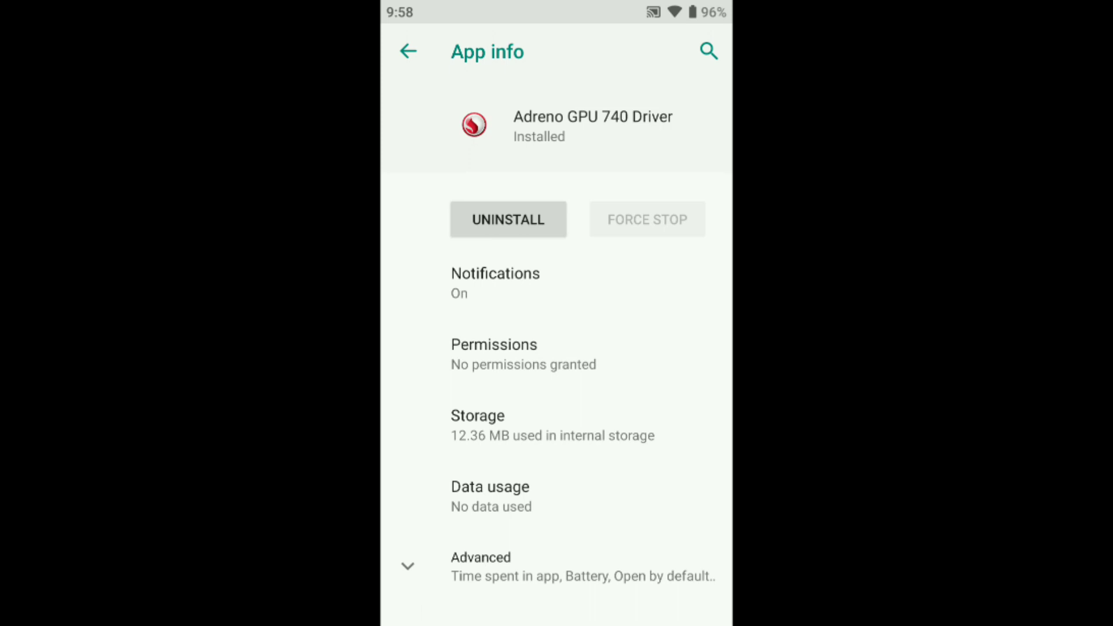
pyautogui.click(494, 354)
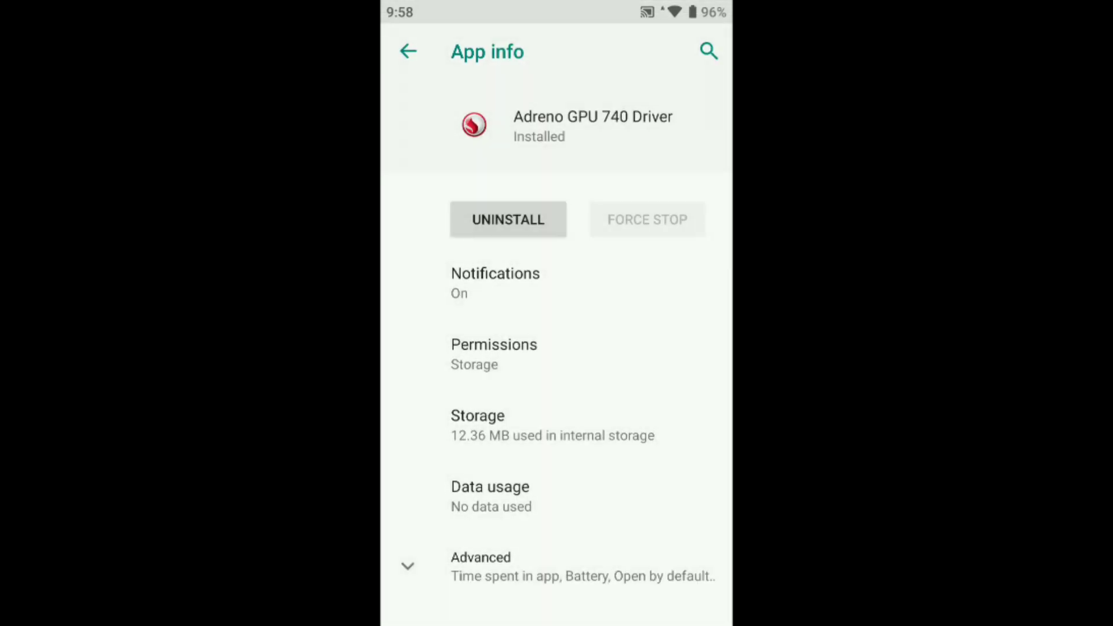
pyautogui.scroll(-3)
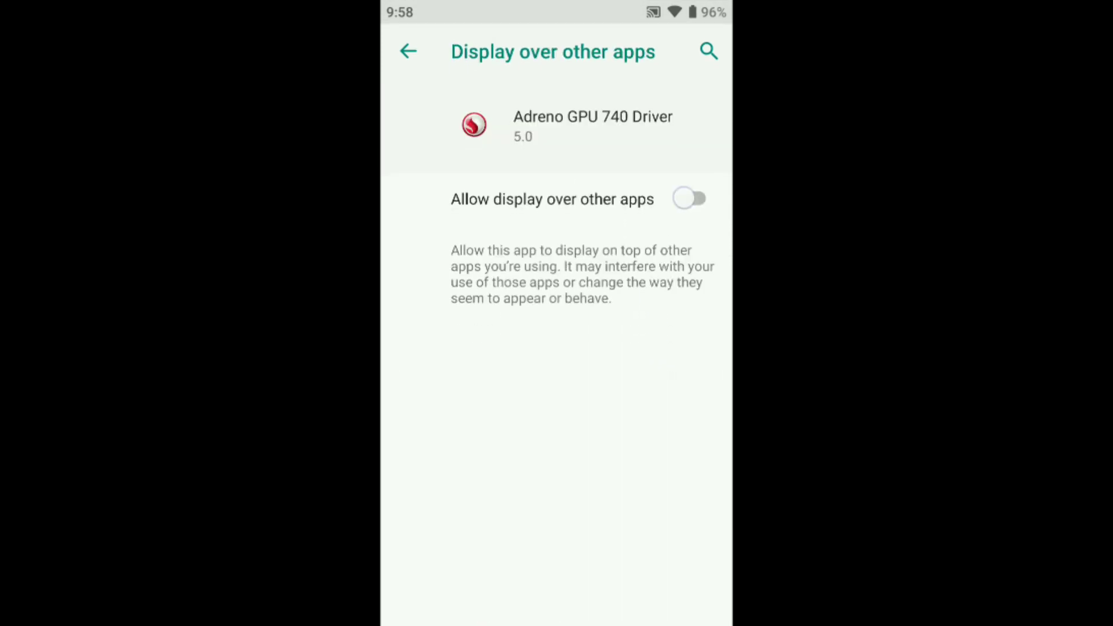
pyautogui.click(407, 51)
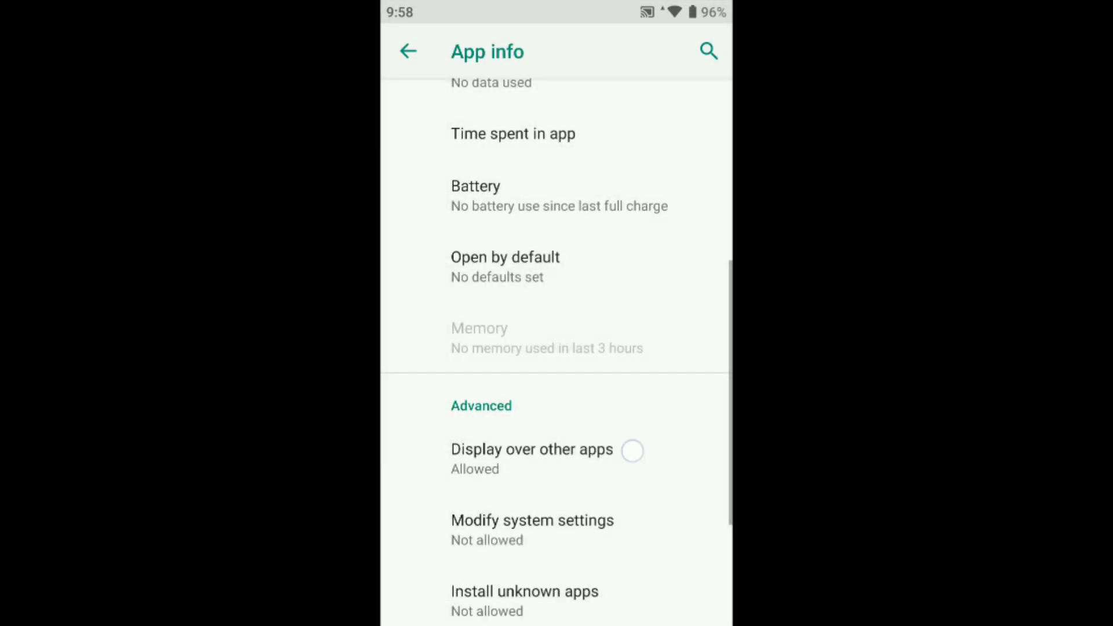
pyautogui.click(532, 529)
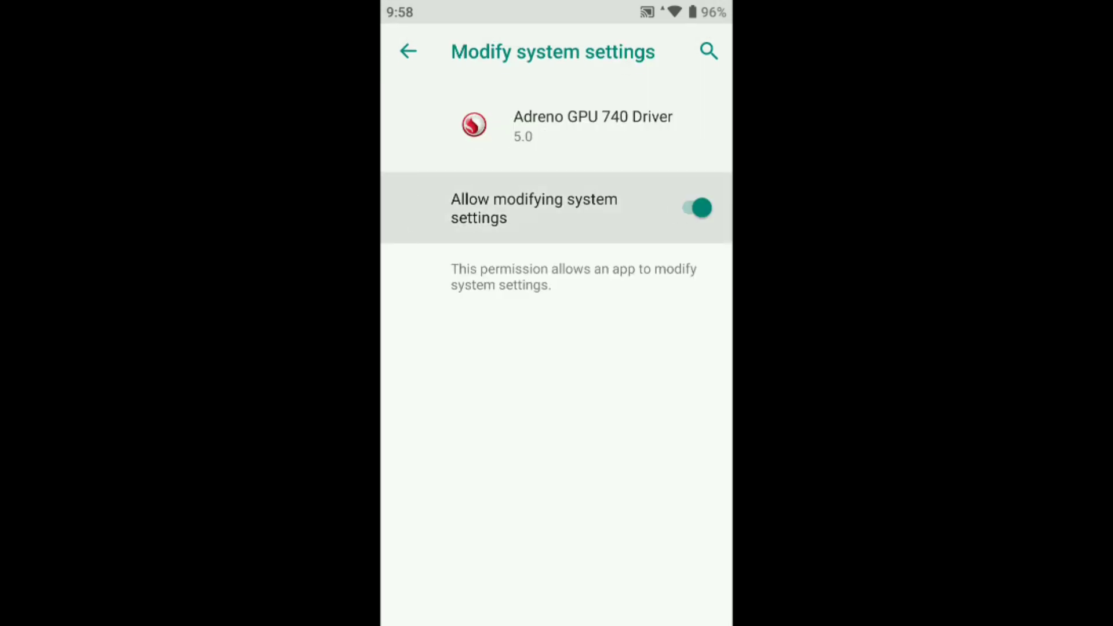
pyautogui.click(407, 52)
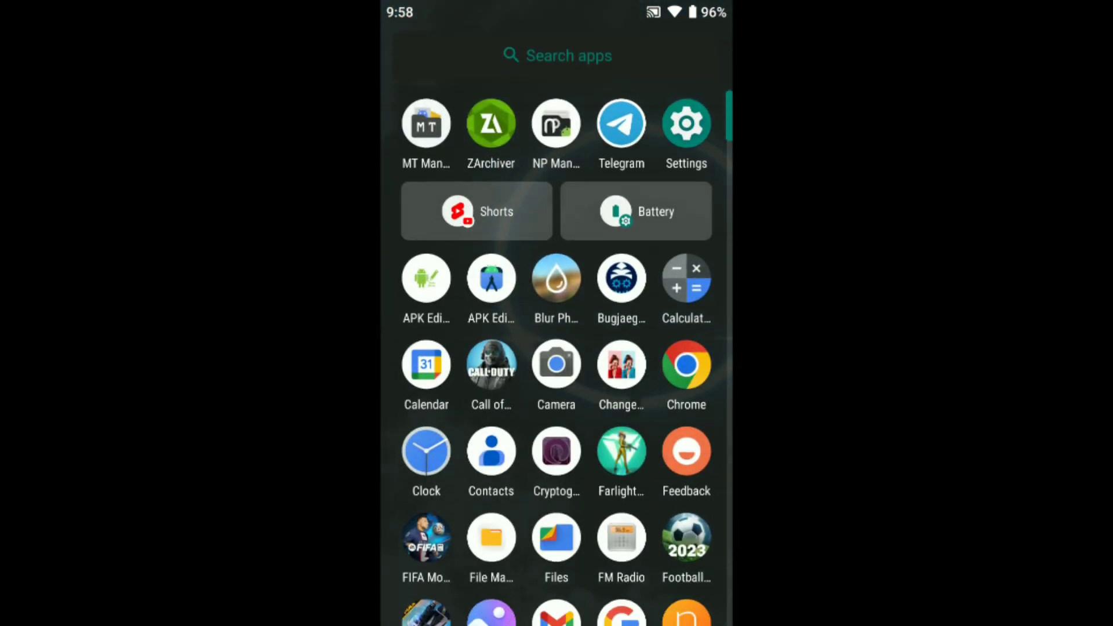
# Return to the app drawer and launch SetEdit.
pyautogui.scroll(-3)
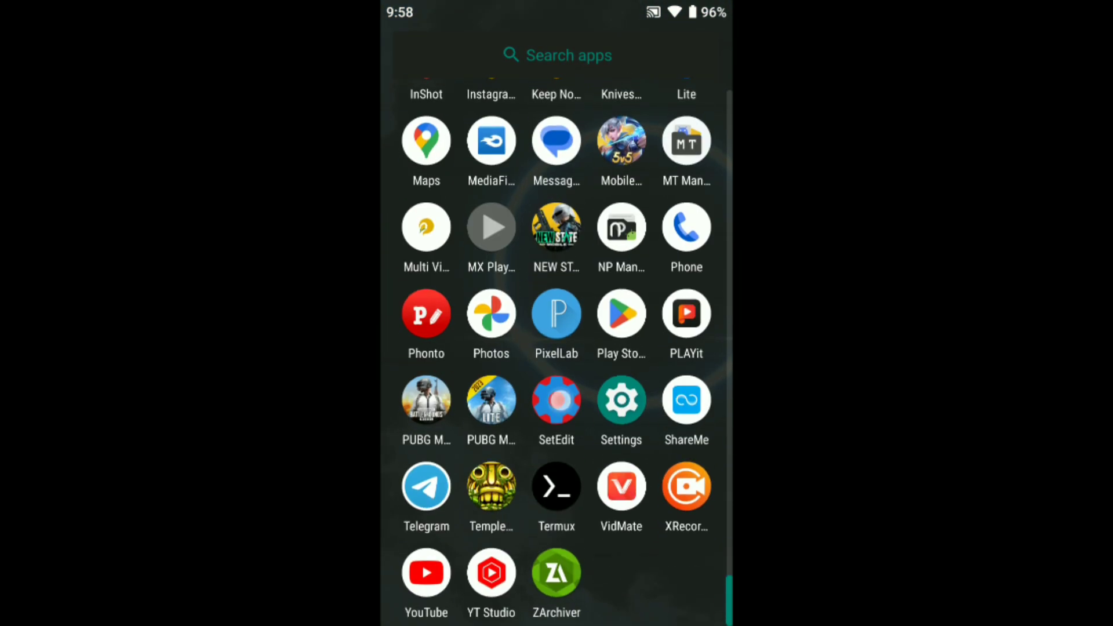
pyautogui.click(556, 398)
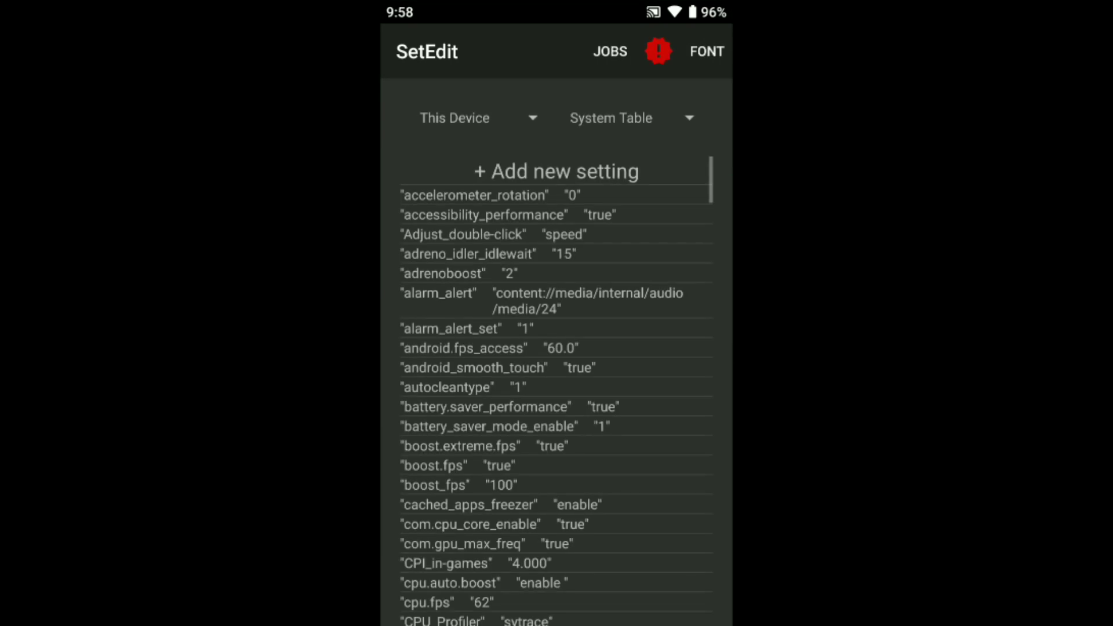
# Start a new System Table setting and enter the name GPUTUNER_SWITCH.
pyautogui.click(555, 172)
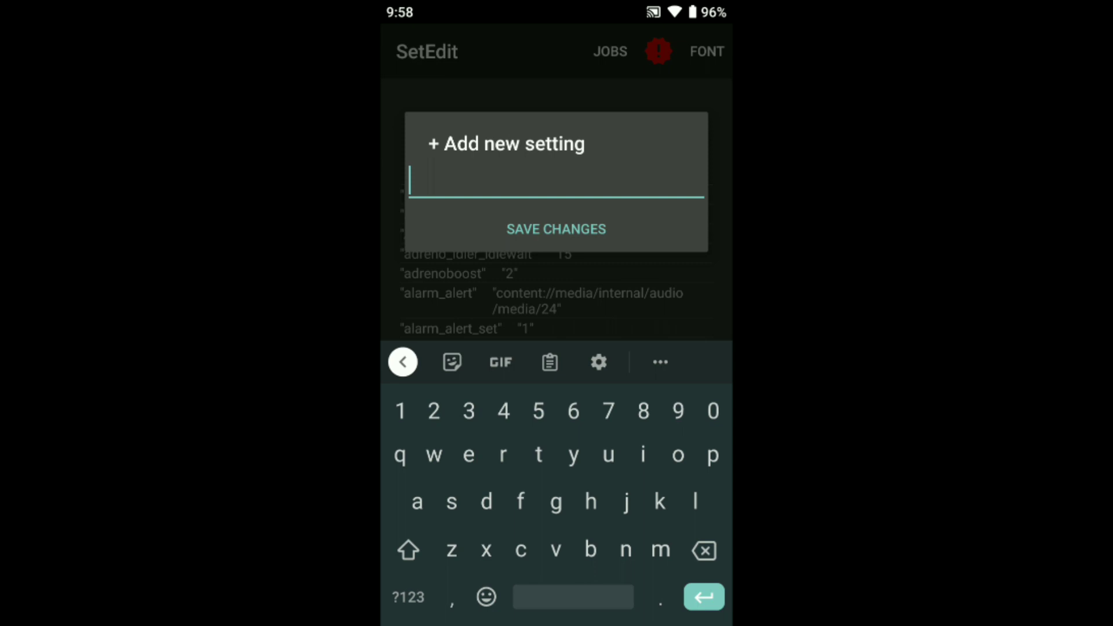
pyautogui.write('G')
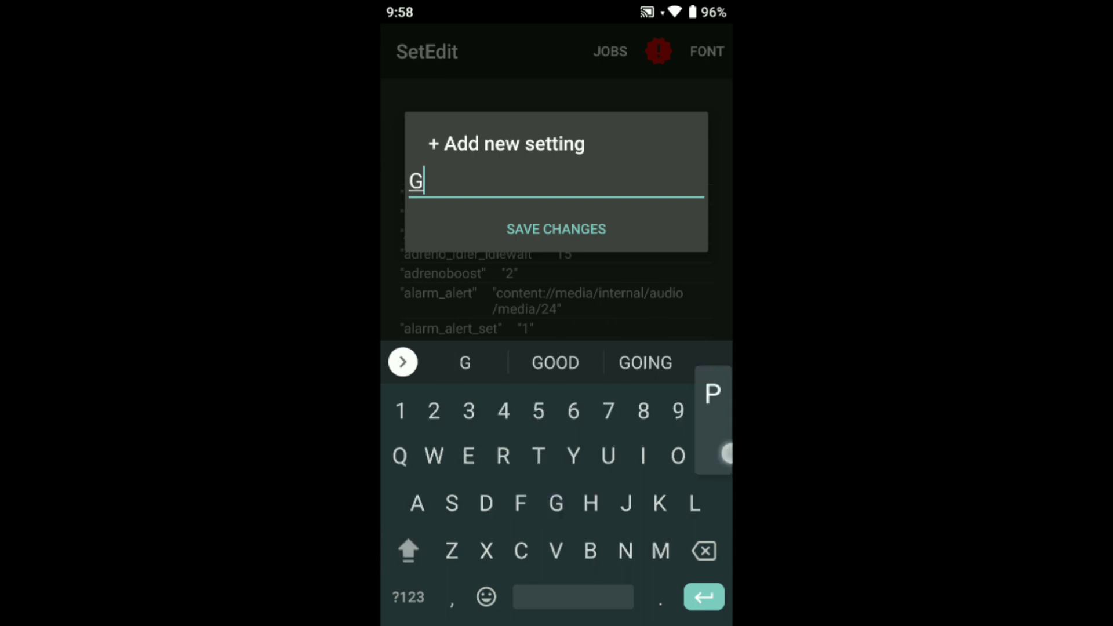
pyautogui.write('PUTUN')
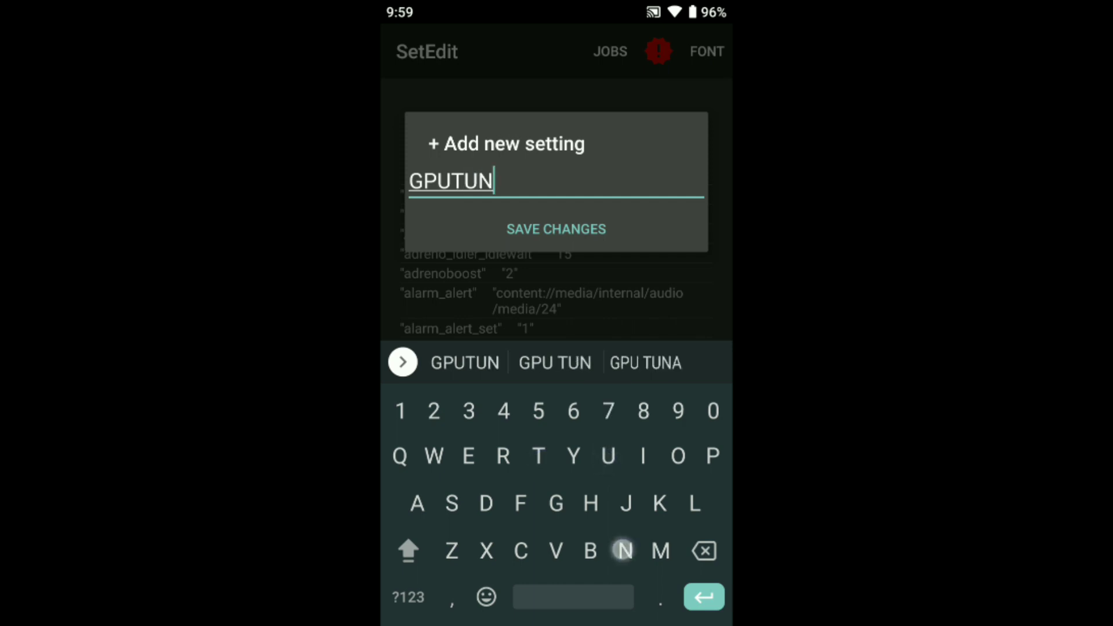
pyautogui.write('ER_SW')
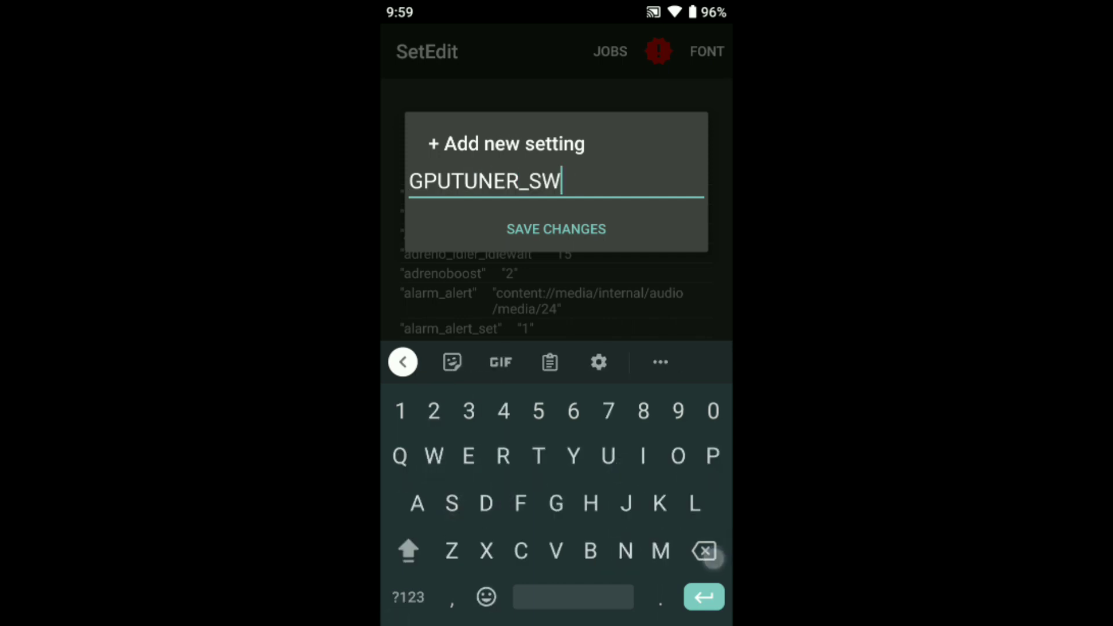
pyautogui.write('ITCH')
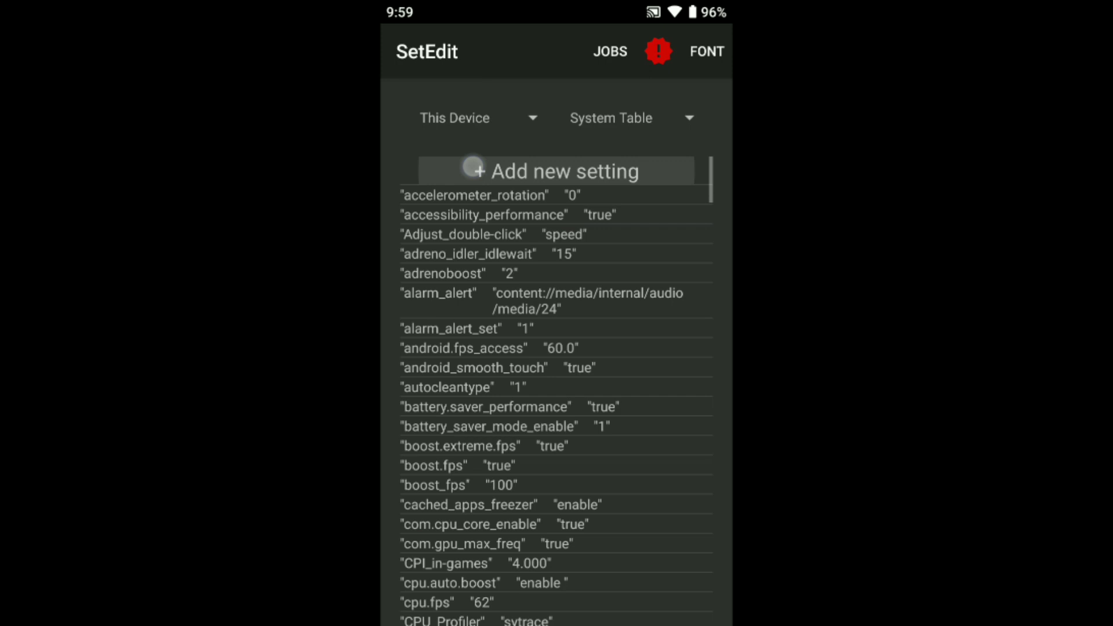
# Add a CPUTUNER_SWITCH setting with value 1 to the System Table.
pyautogui.click(556, 171)
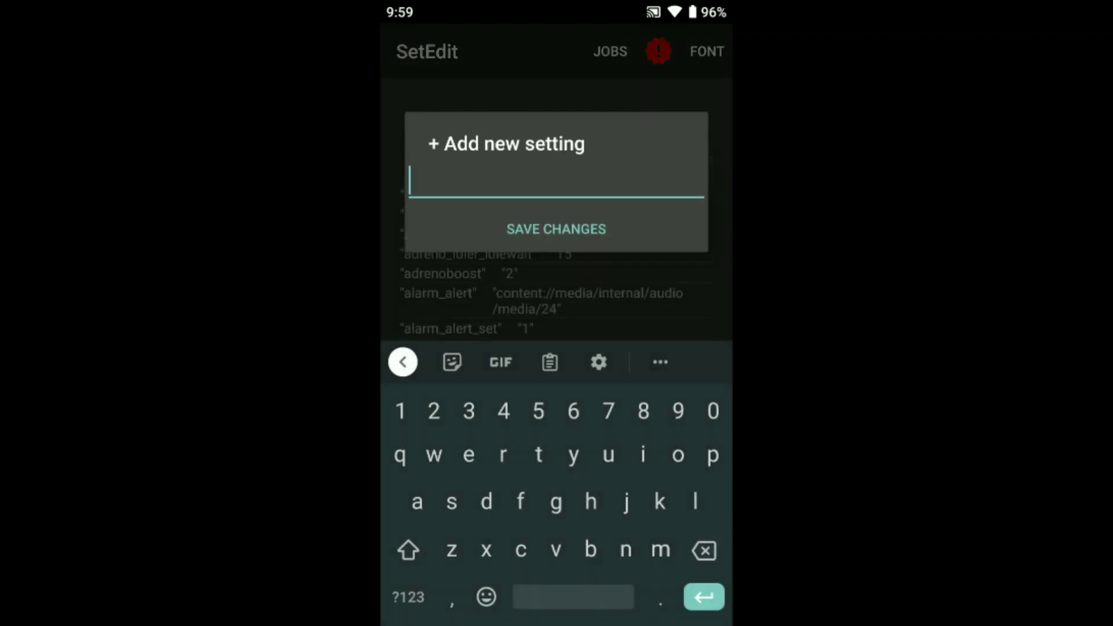
pyautogui.write('CPUTUNER')
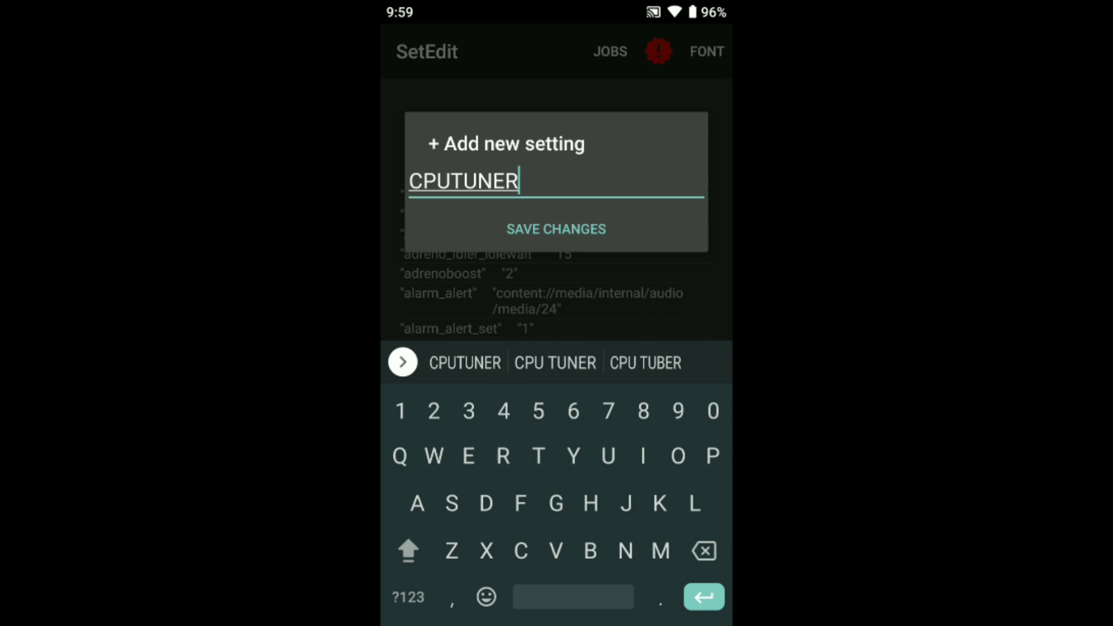
pyautogui.write('_')
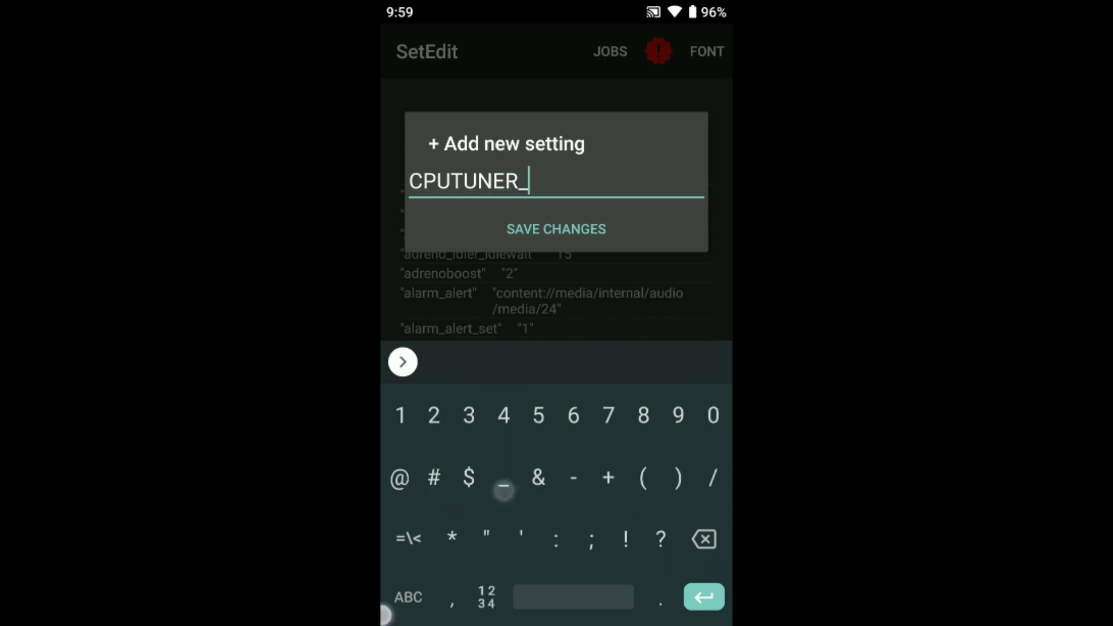
pyautogui.write('SWIT')
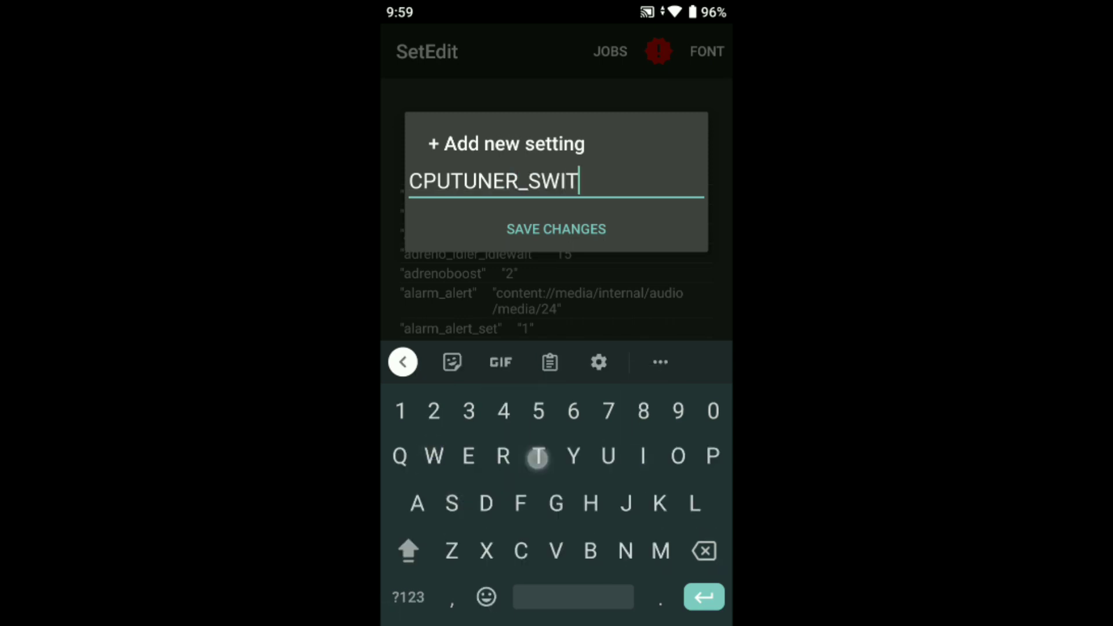
pyautogui.write('CH')
pyautogui.write('1')
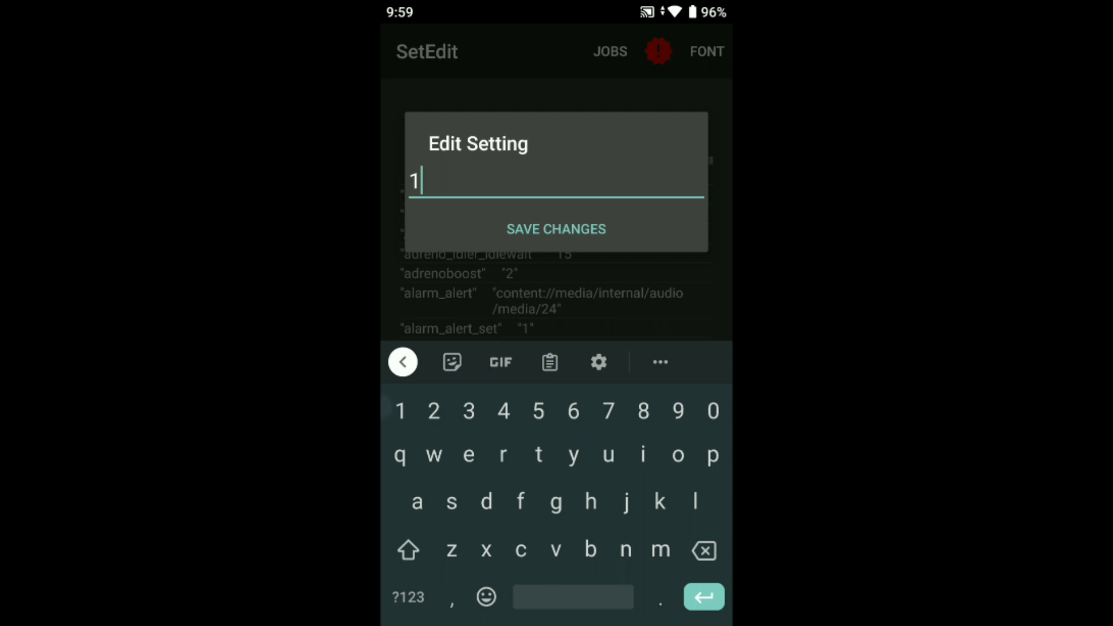
pyautogui.click(555, 228)
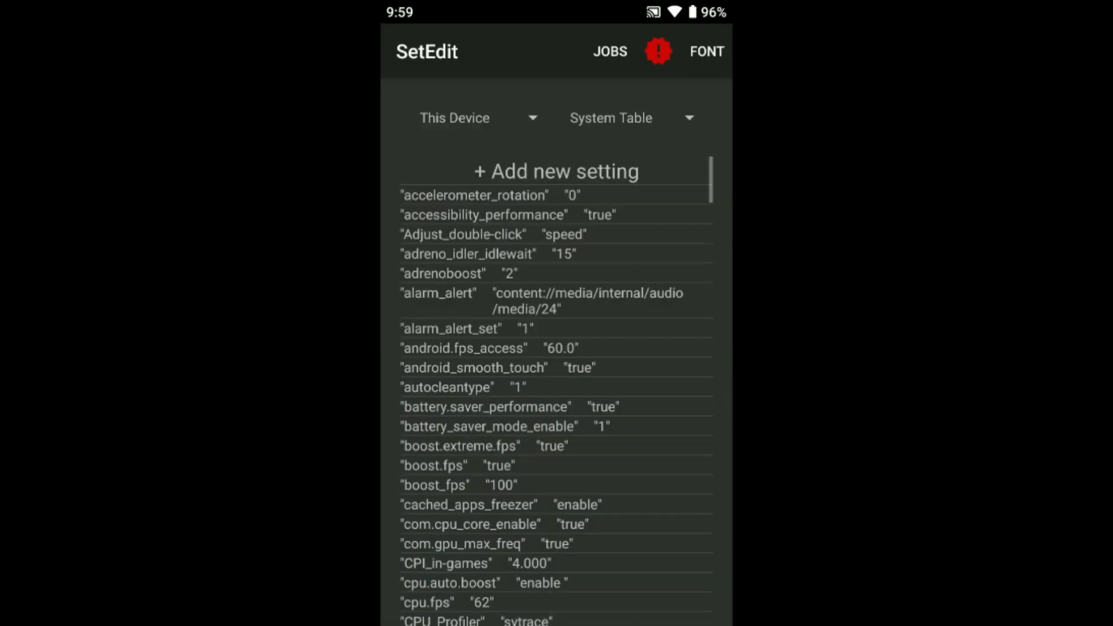
# Add a PERFORMANCE_TUNER setting with value 1, correcting a mistyped start of the name.
pyautogui.click(555, 171)
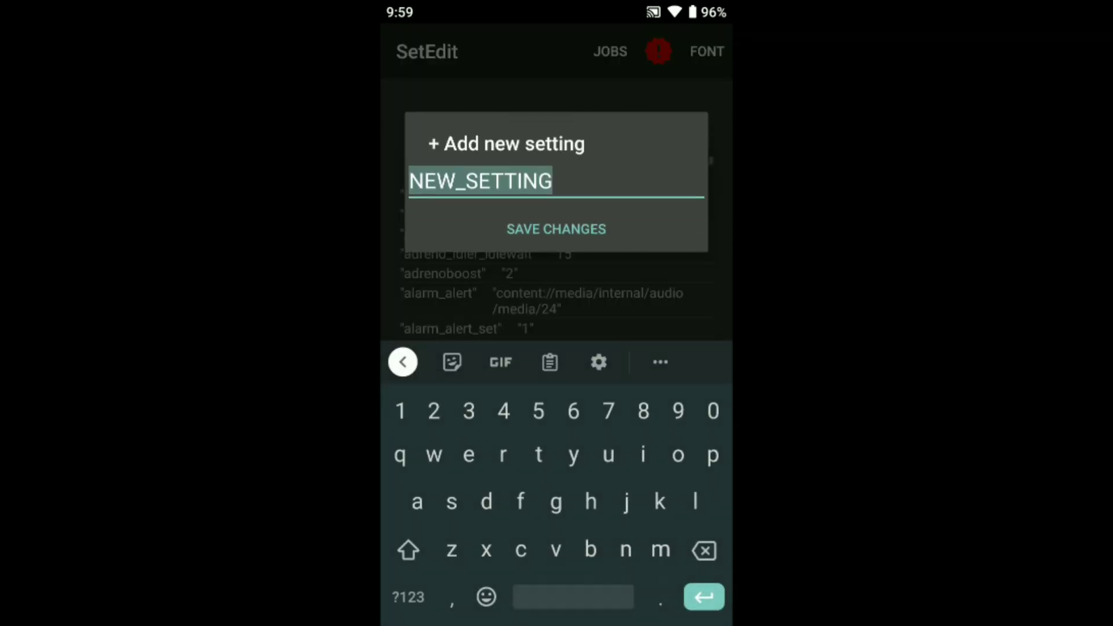
pyautogui.write('l')
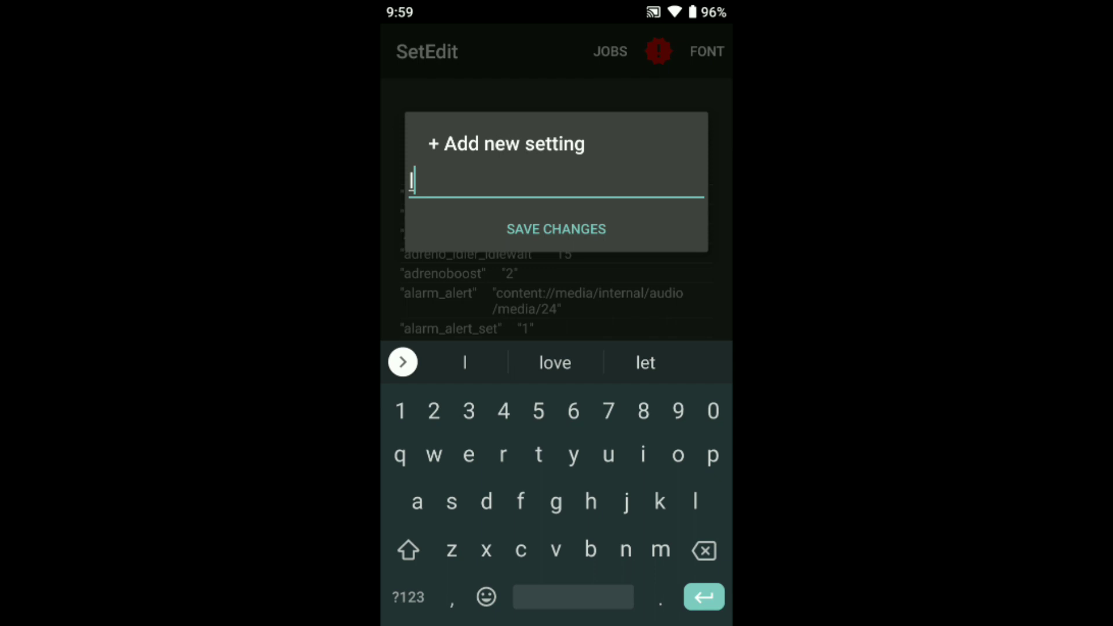
pyautogui.click(407, 550)
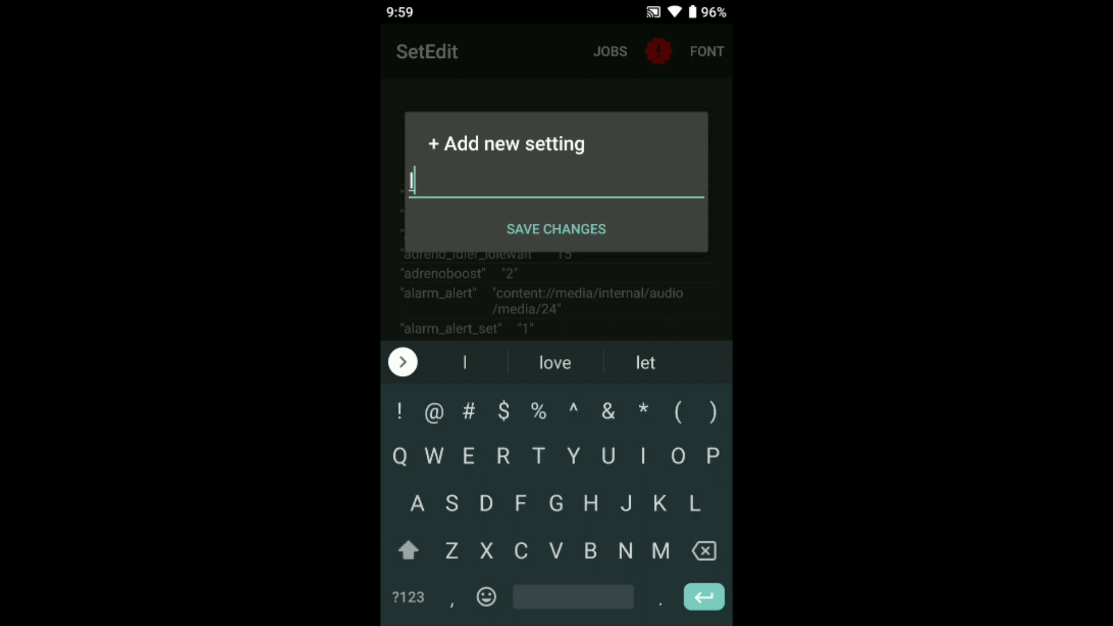
pyautogui.write('P')
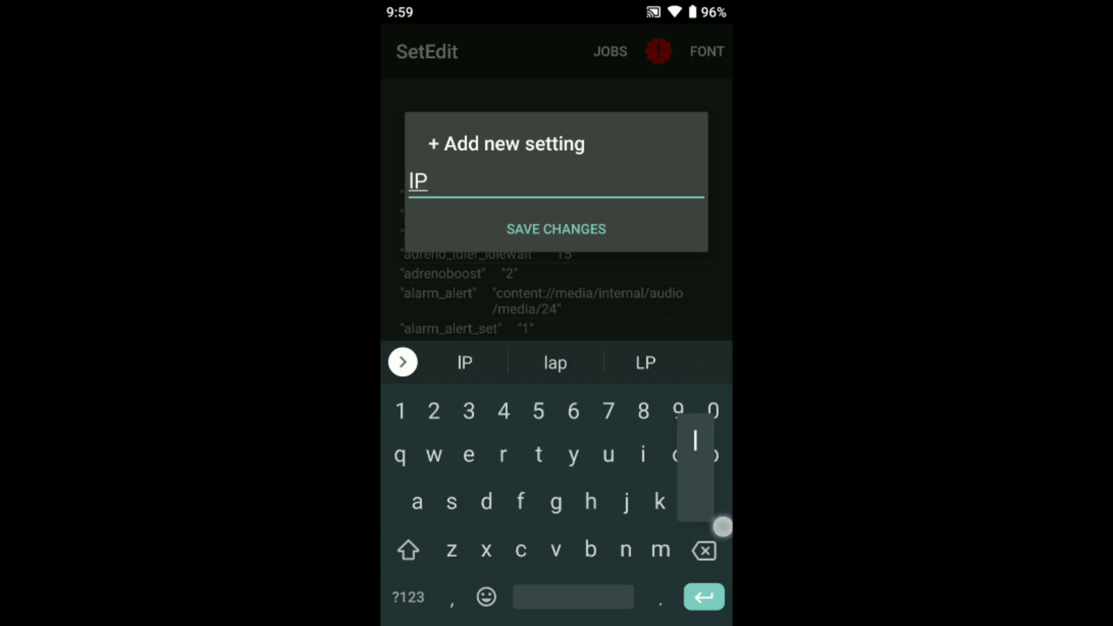
pyautogui.click(702, 550)
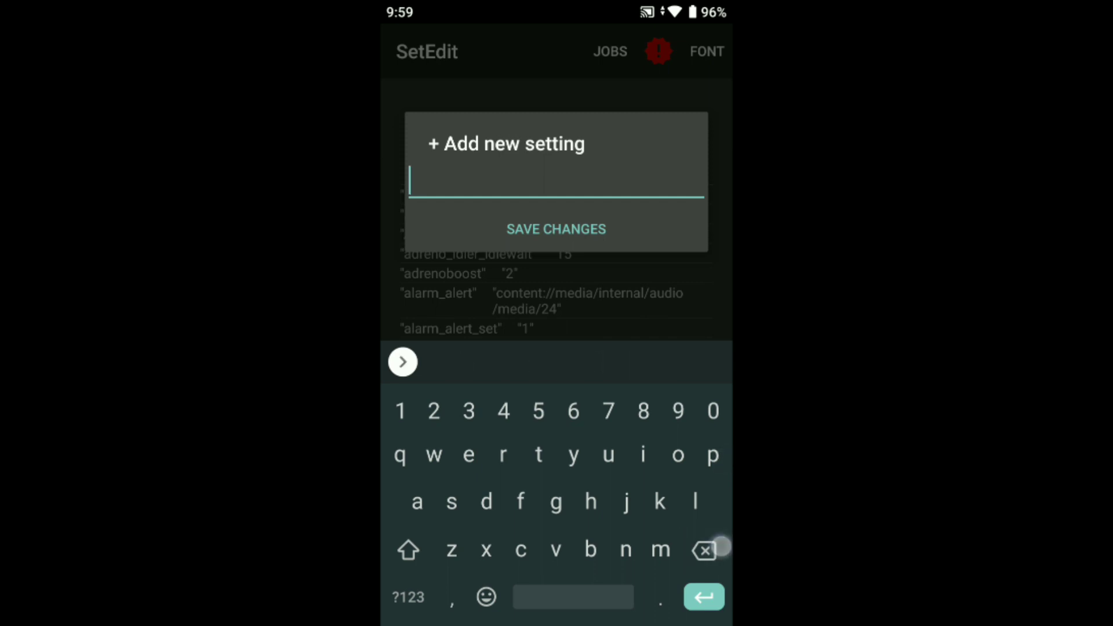
pyautogui.write('PER')
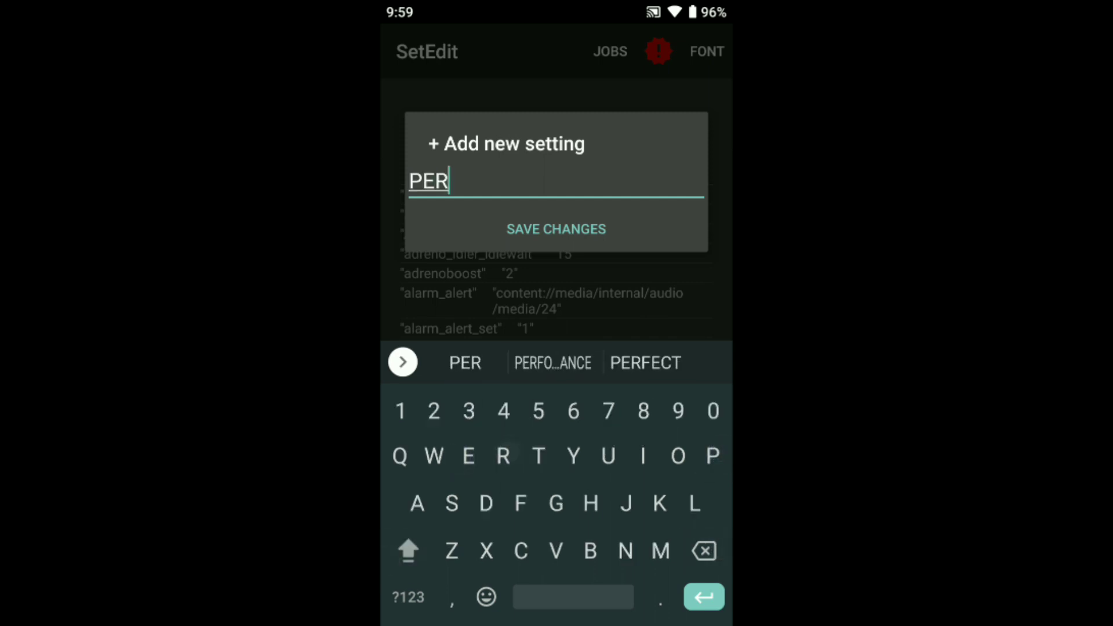
pyautogui.write('FORMA')
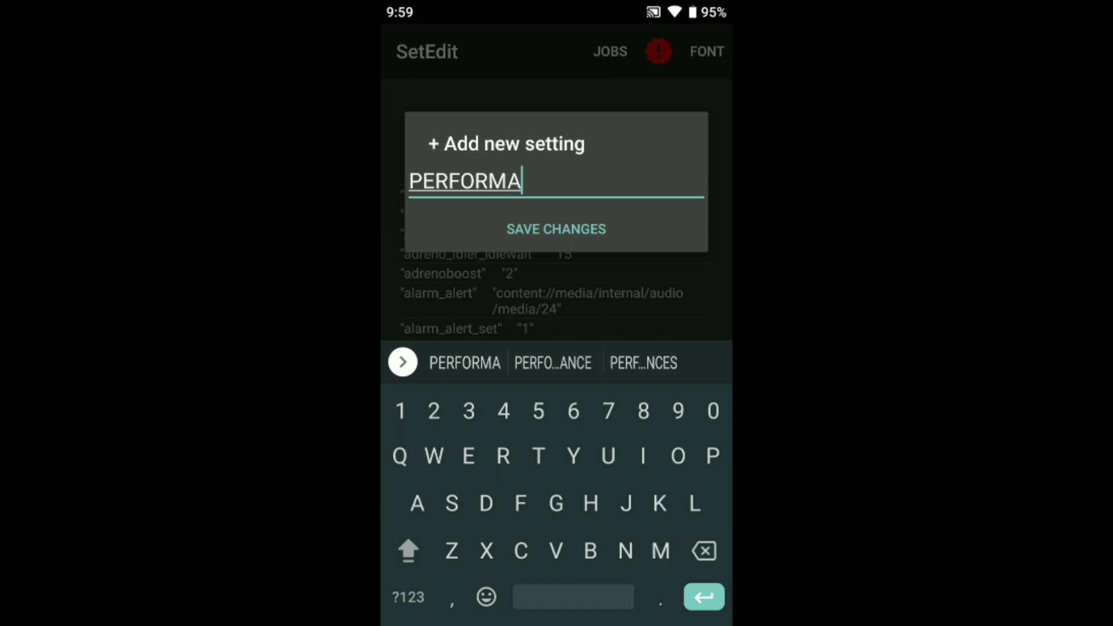
pyautogui.click(552, 363)
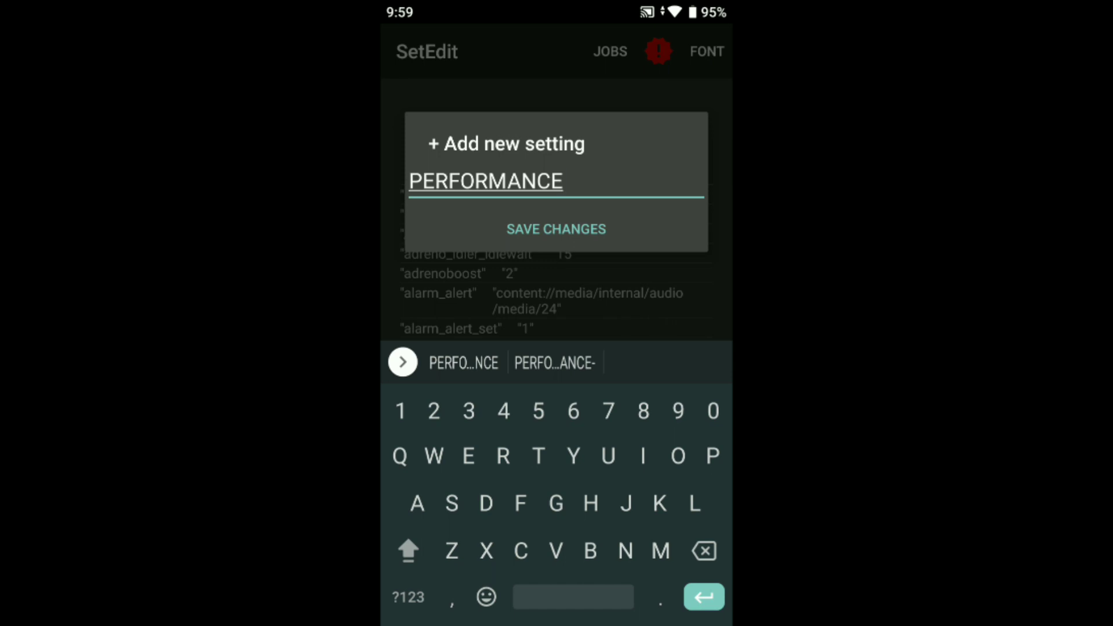
pyautogui.write('_TU')
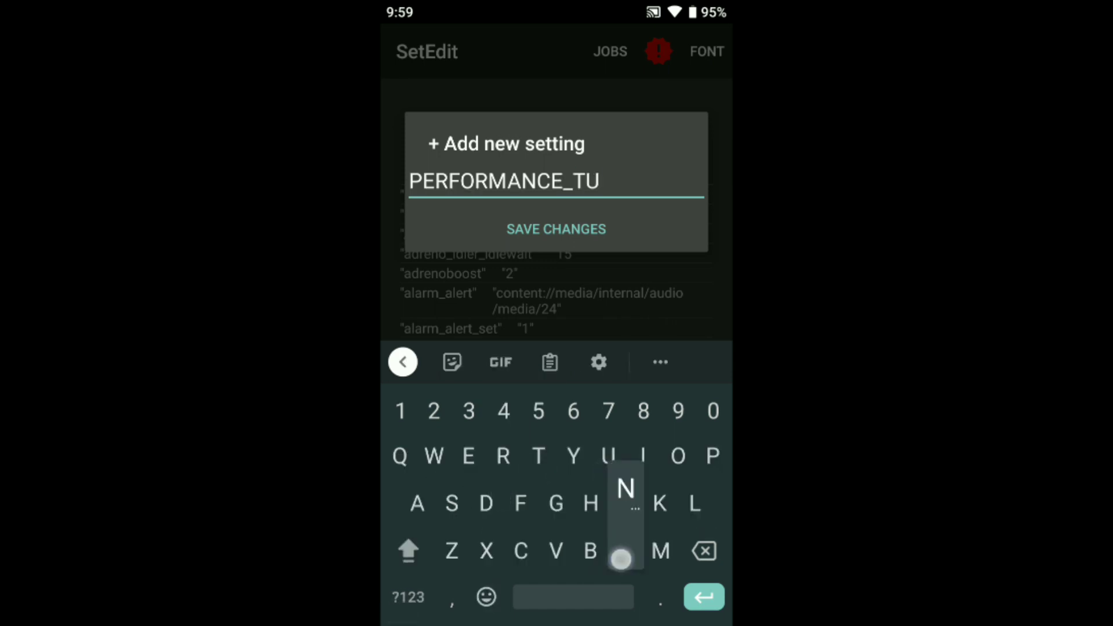
pyautogui.write('NER')
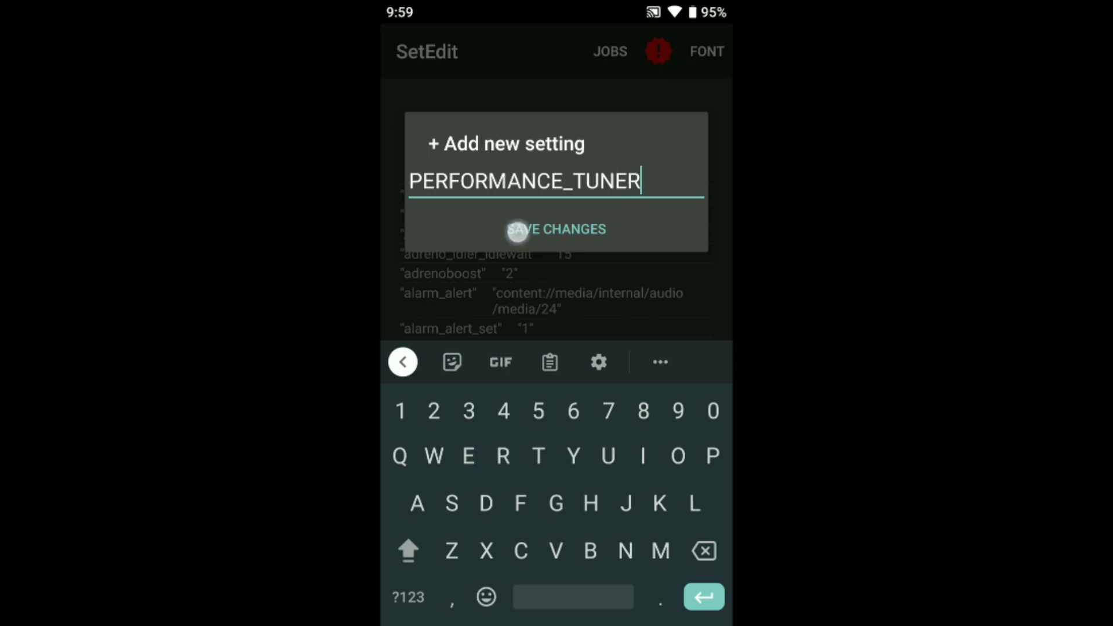
pyautogui.click(555, 229)
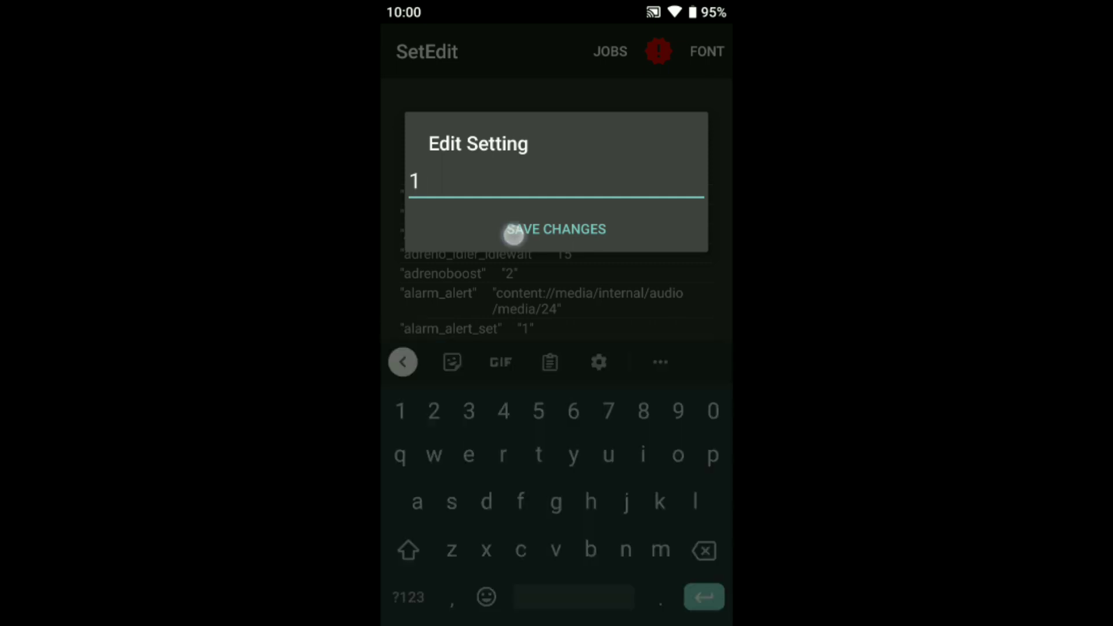
pyautogui.click(702, 548)
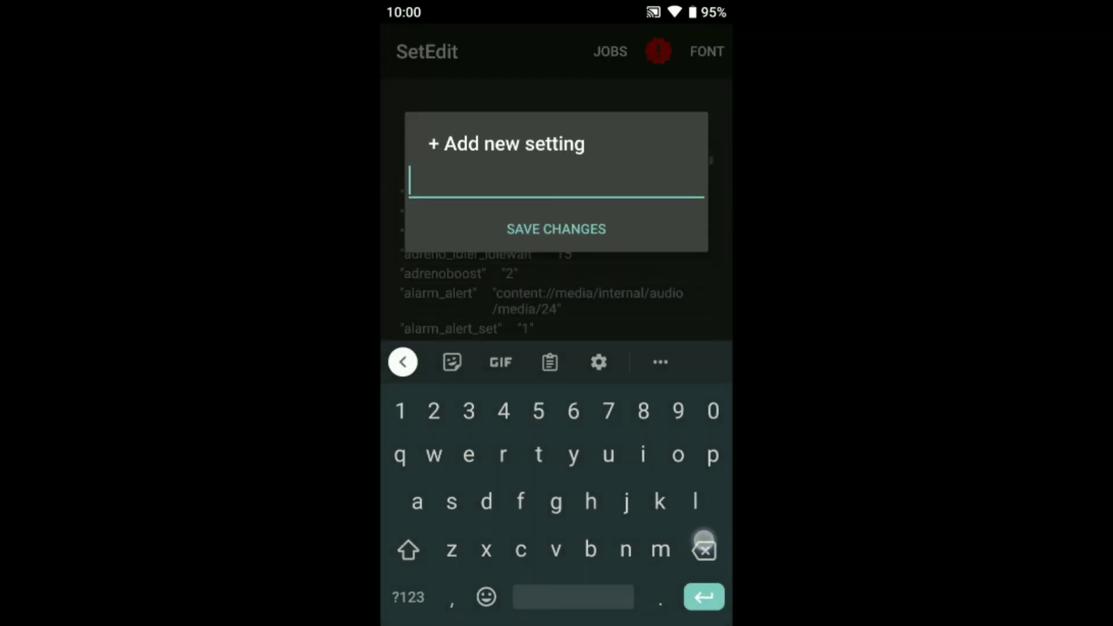
# Name the new setting ACTIVATE_PERFORMANCE_MODE and save the name.
pyautogui.write('CTIVATE')
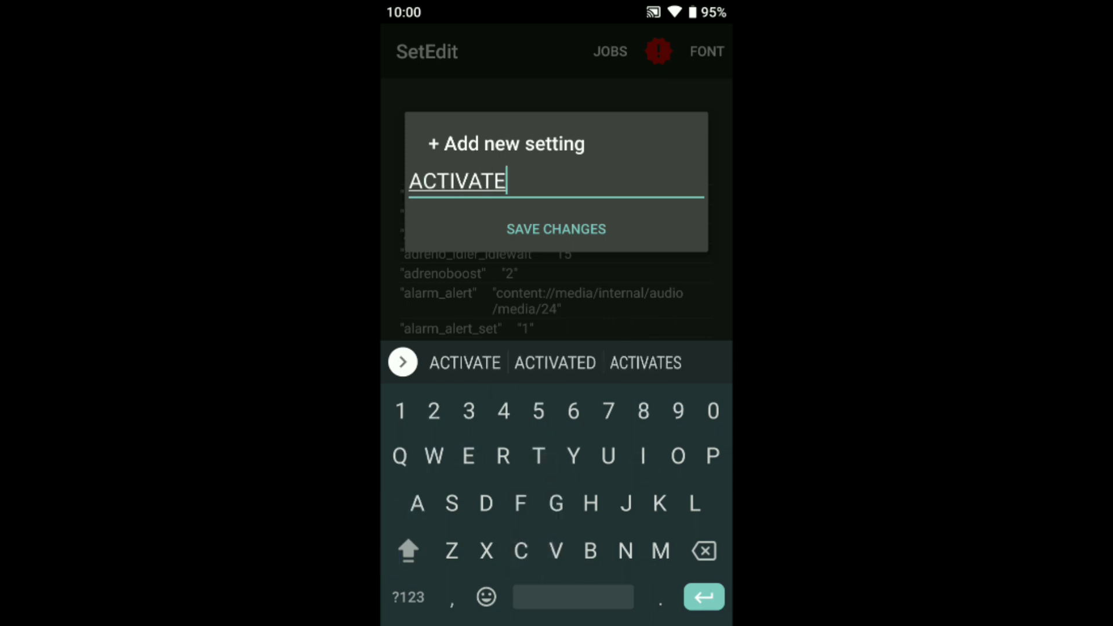
pyautogui.click(407, 598)
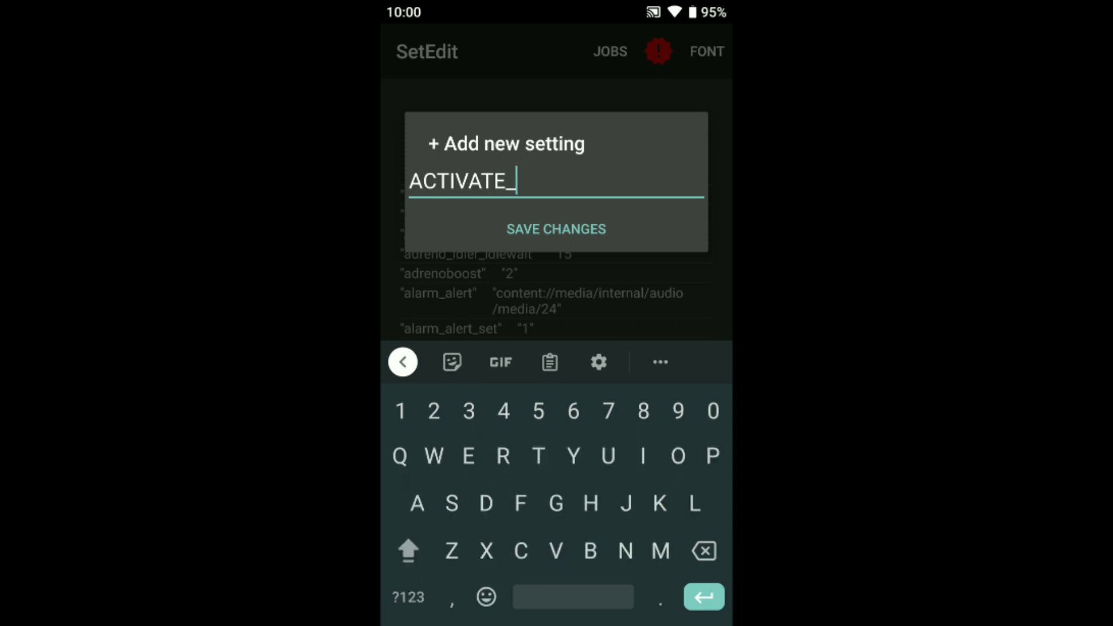
pyautogui.write('PERFOR')
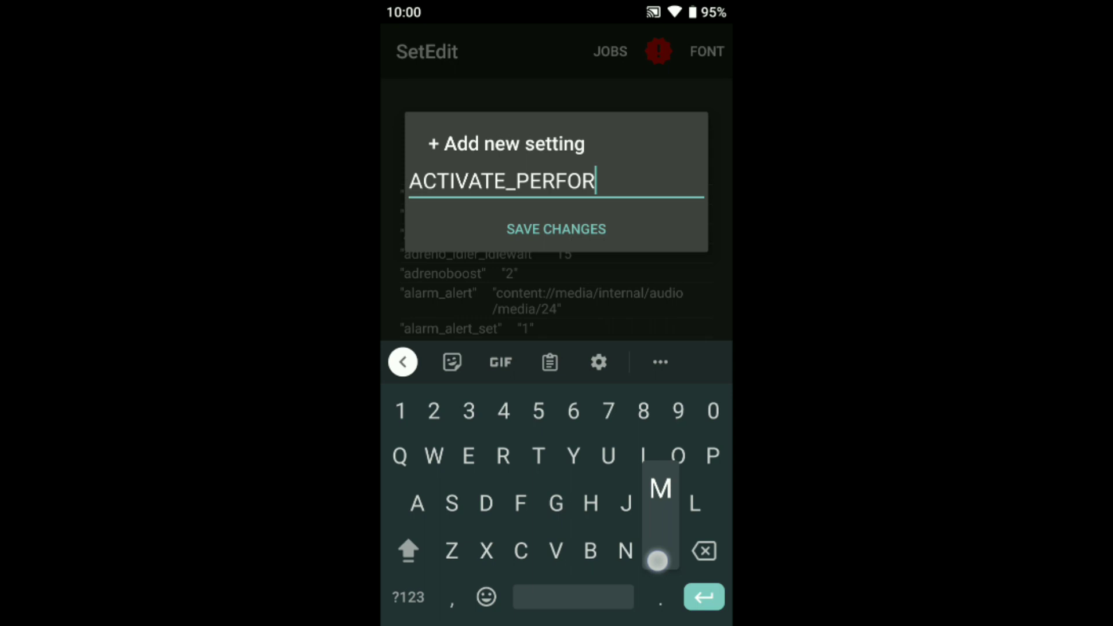
pyautogui.write('MANCE')
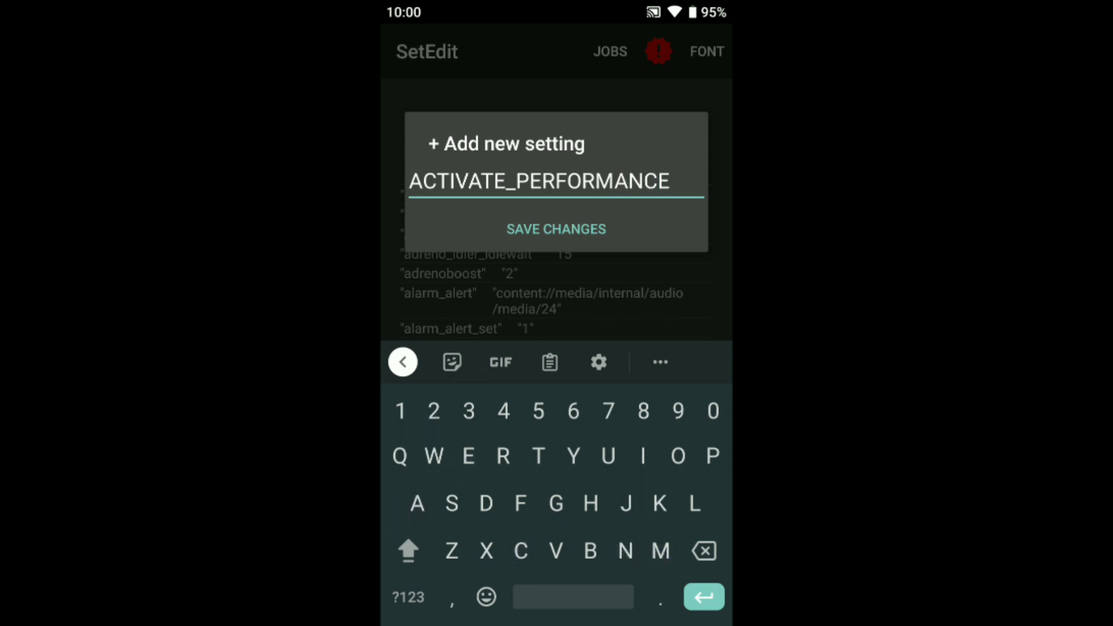
pyautogui.click(657, 551)
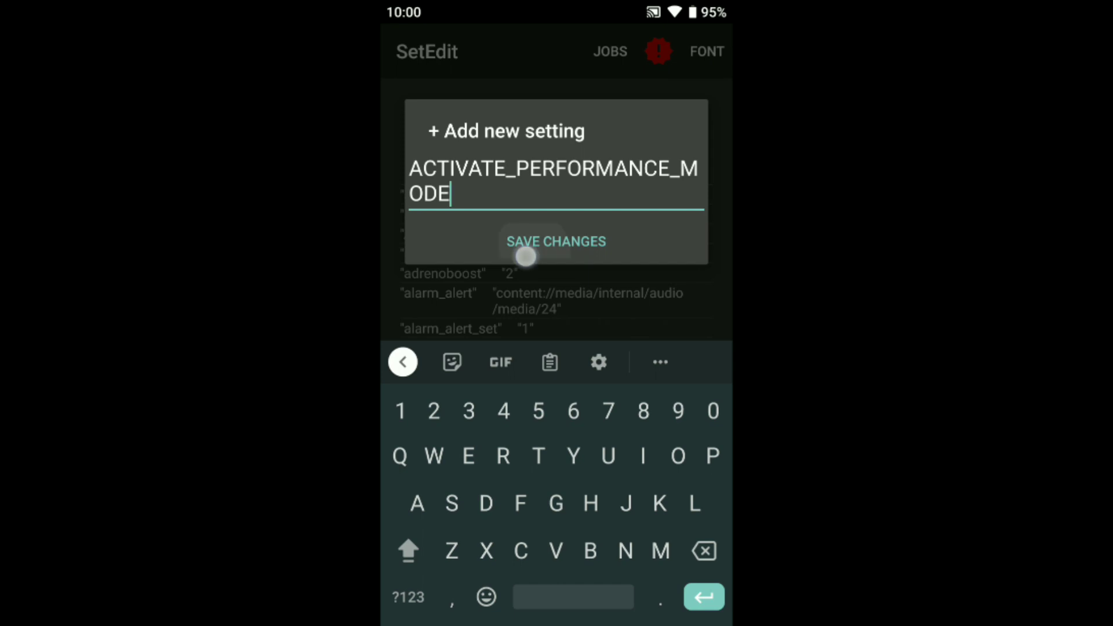
pyautogui.click(556, 241)
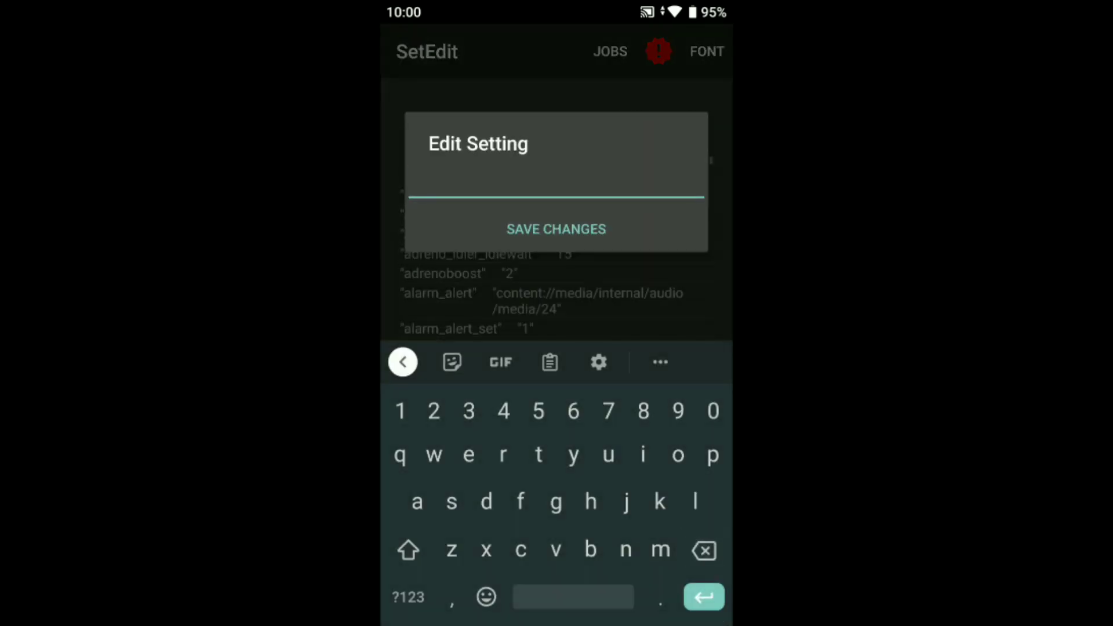
# Set ACTIVATE_PERFORMANCE_MODE's value to true and save it to the System Table.
pyautogui.write('true')
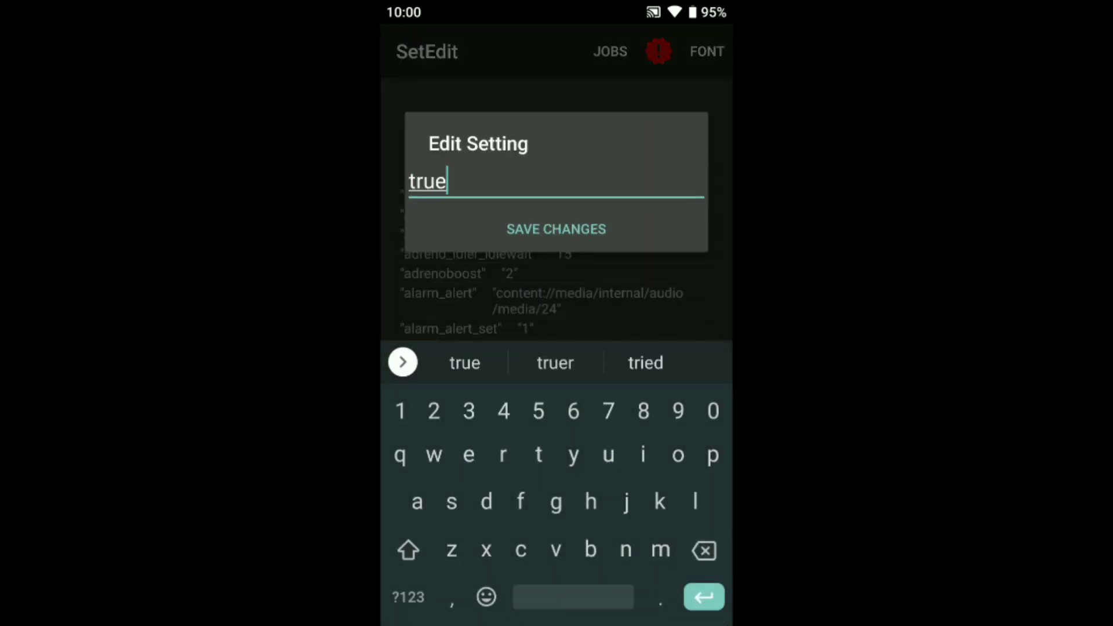
pyautogui.click(556, 229)
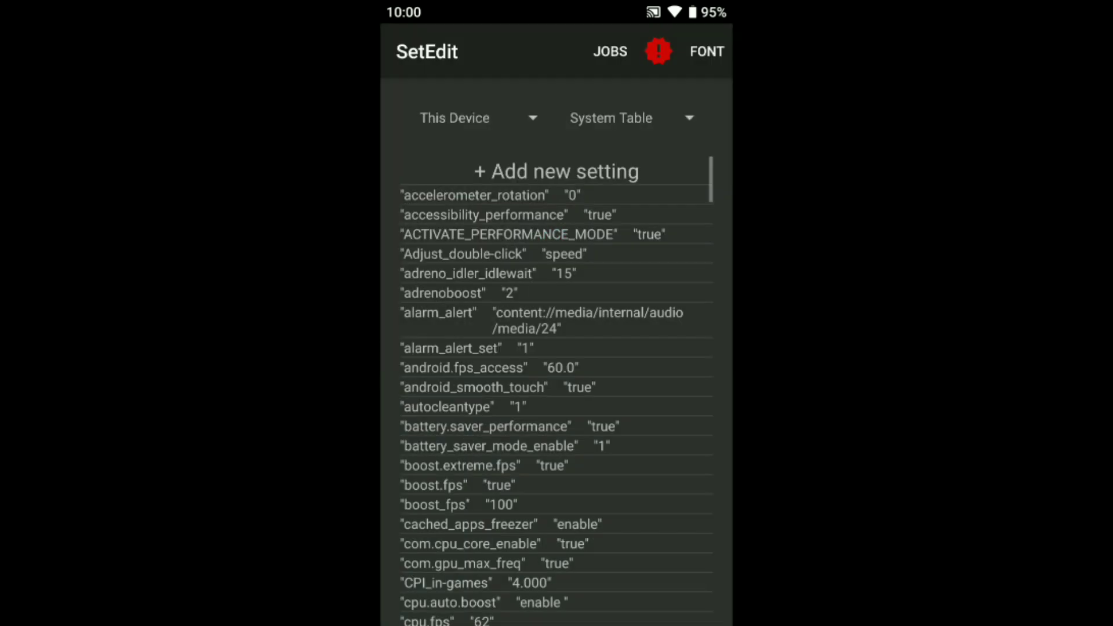